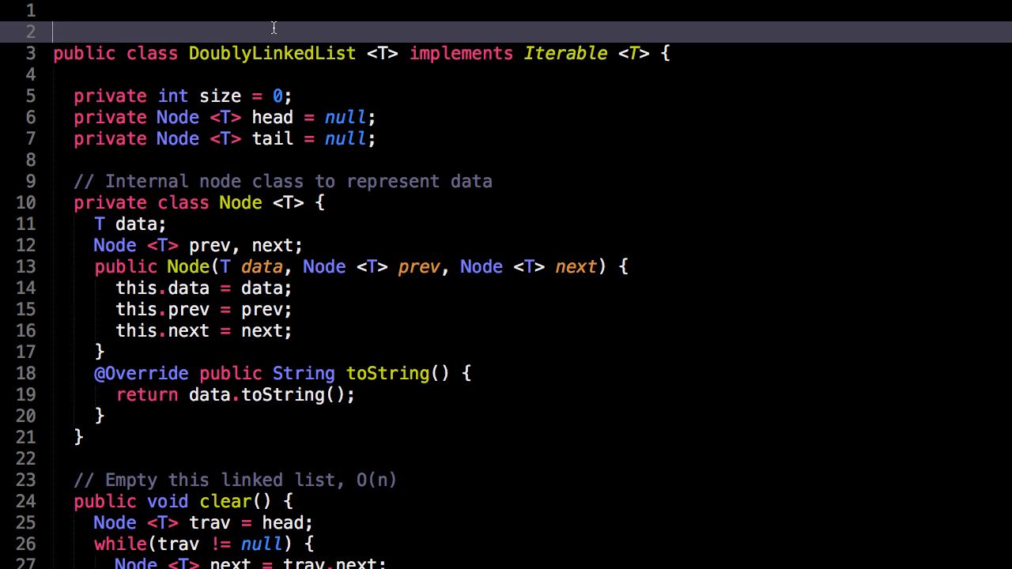
mouse_move(160, 78)
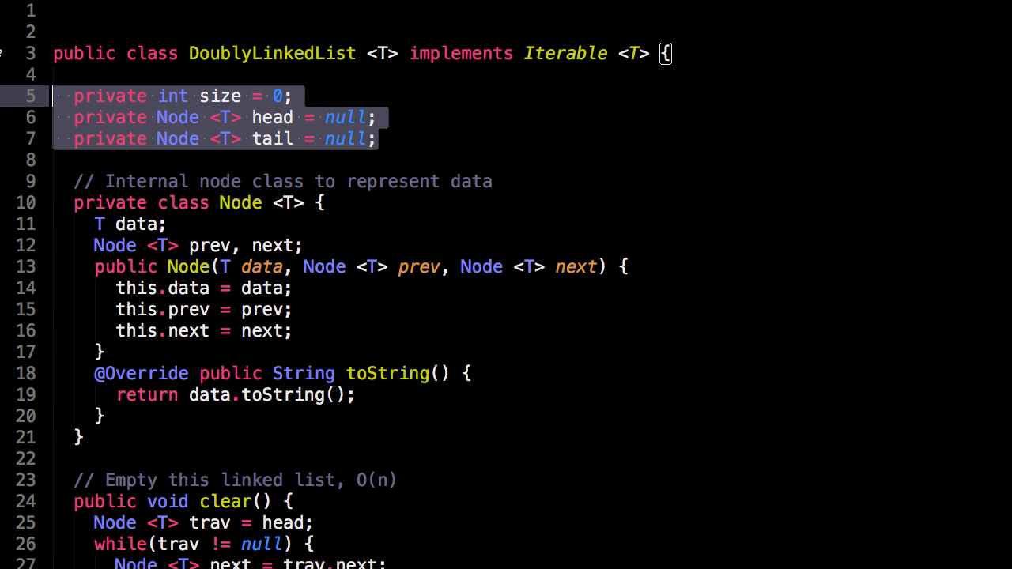
- Clear the highlight on the field declarations and bring the Node inner class fully into view
click(147, 97)
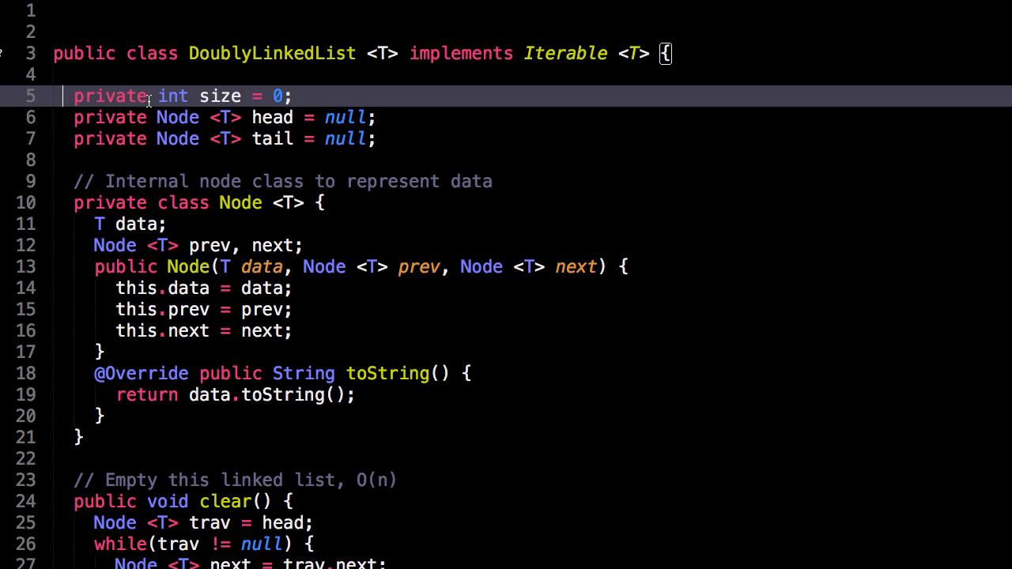
mouse_move(220, 97)
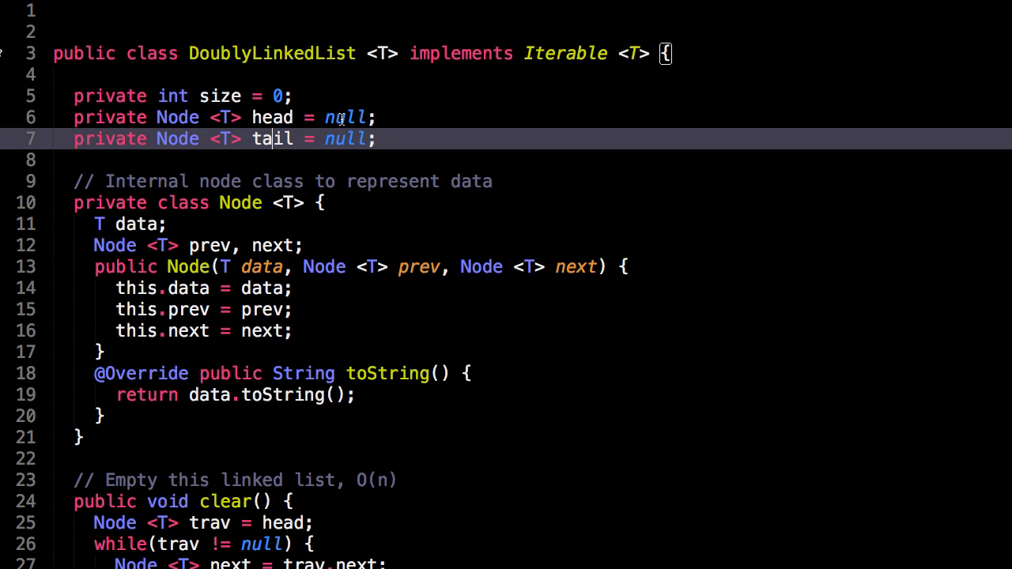
mouse_move(338, 166)
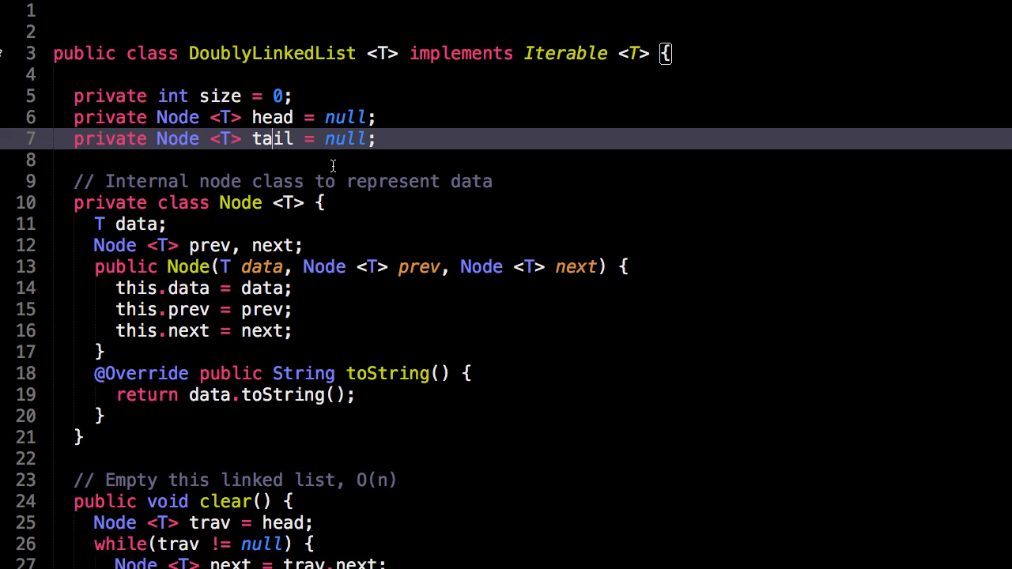
scroll(down, 3)
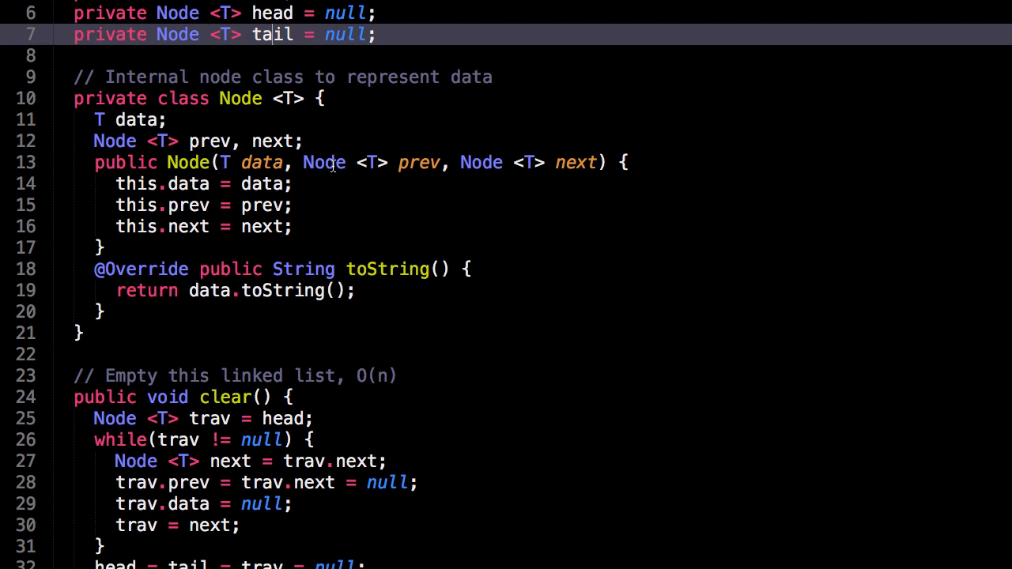
mouse_move(238, 88)
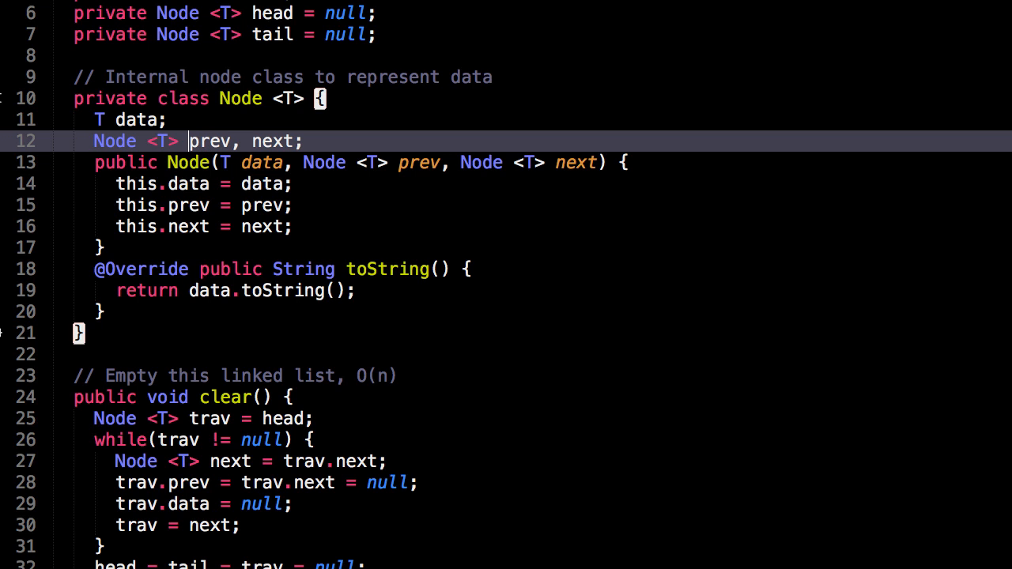
mouse_move(325, 223)
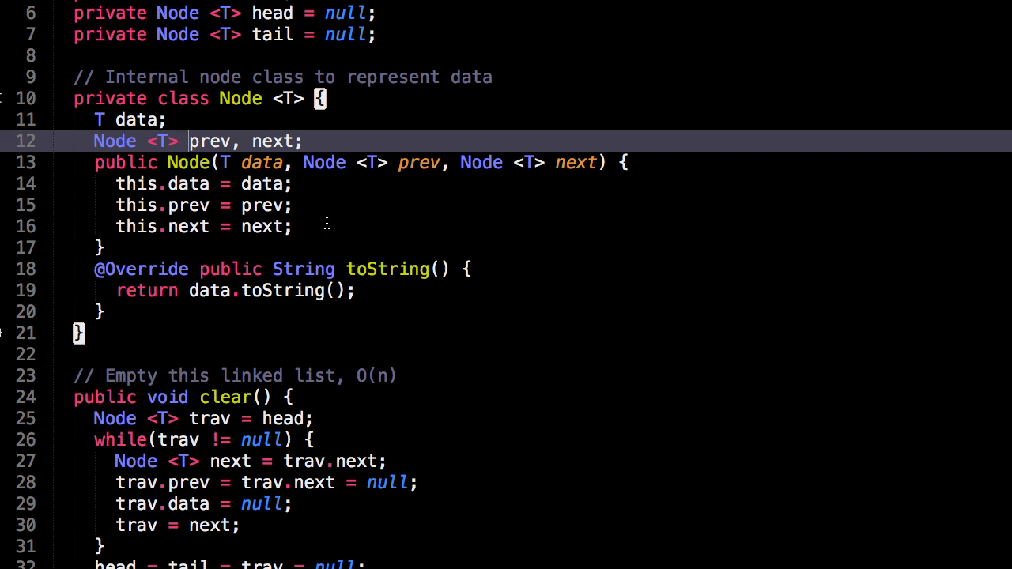
mouse_move(277, 171)
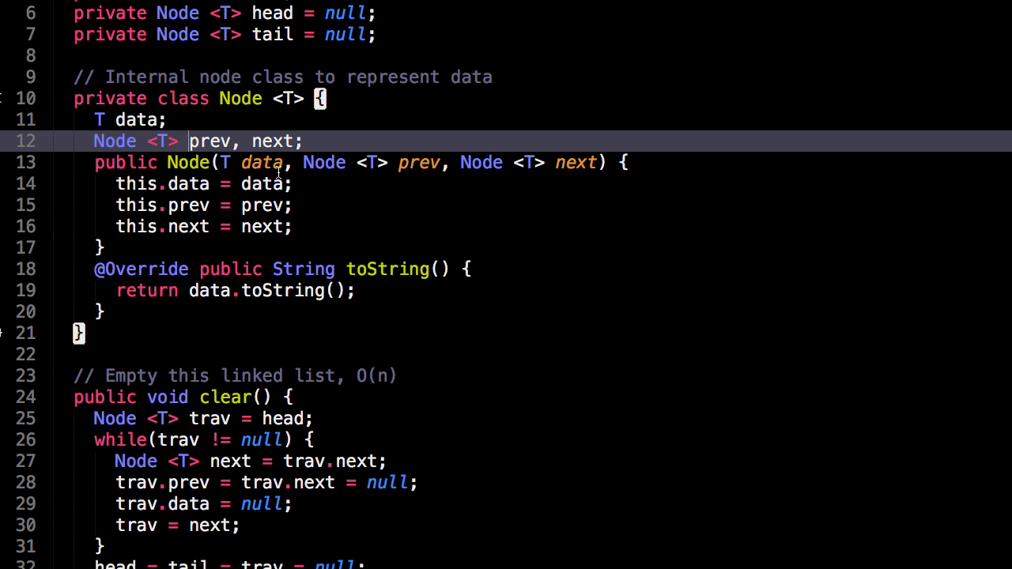
mouse_move(686, 196)
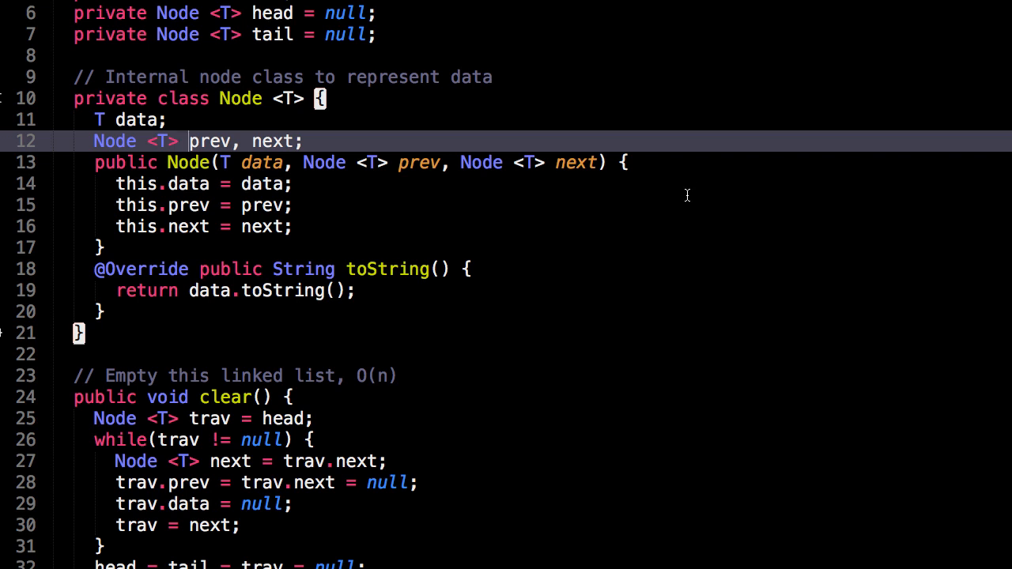
mouse_move(459, 228)
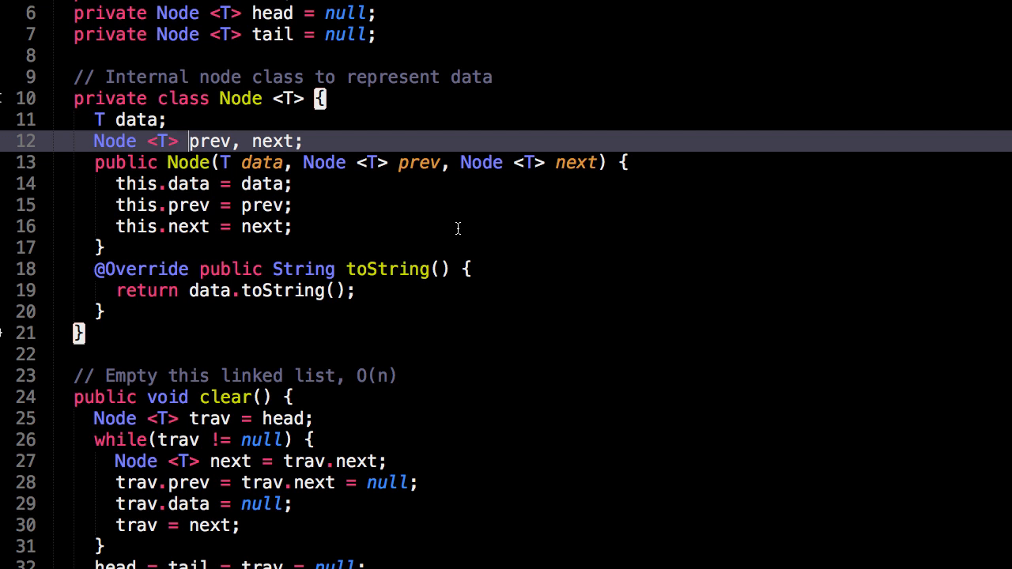
- Scroll down to show the complete clear() method followed by size() and isEmpty()
scroll(down, 3)
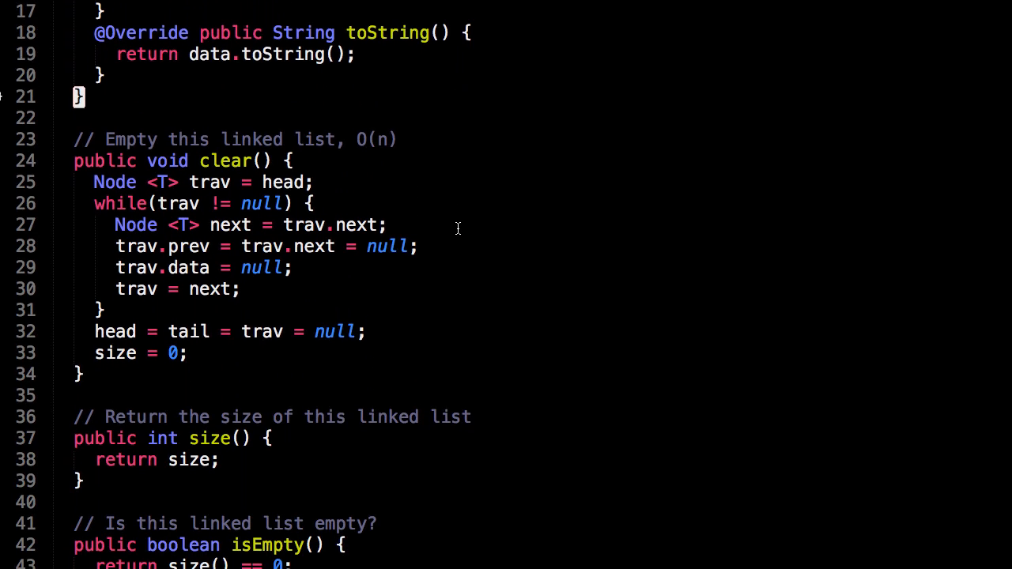
scroll(down, 3)
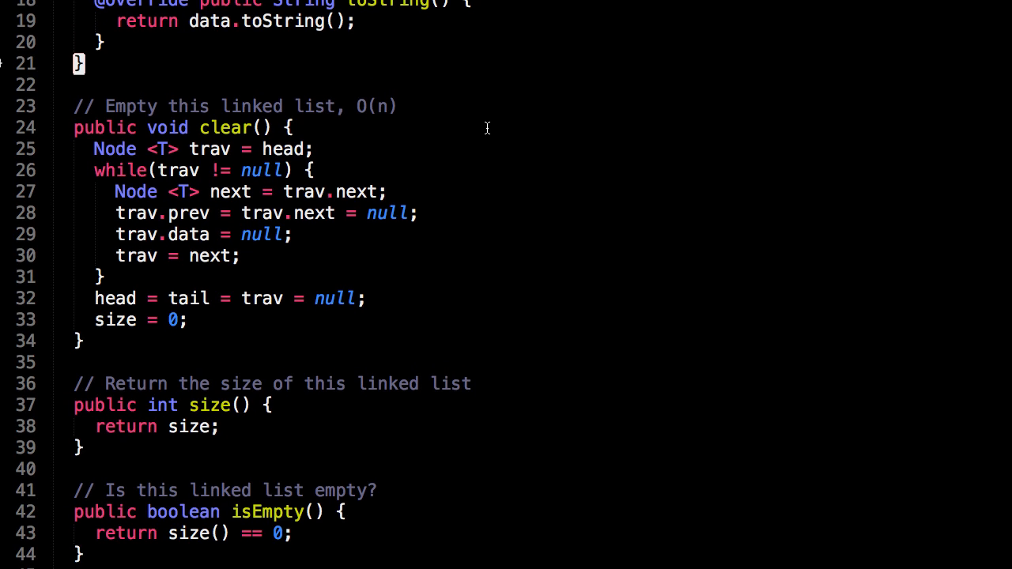
mouse_move(421, 158)
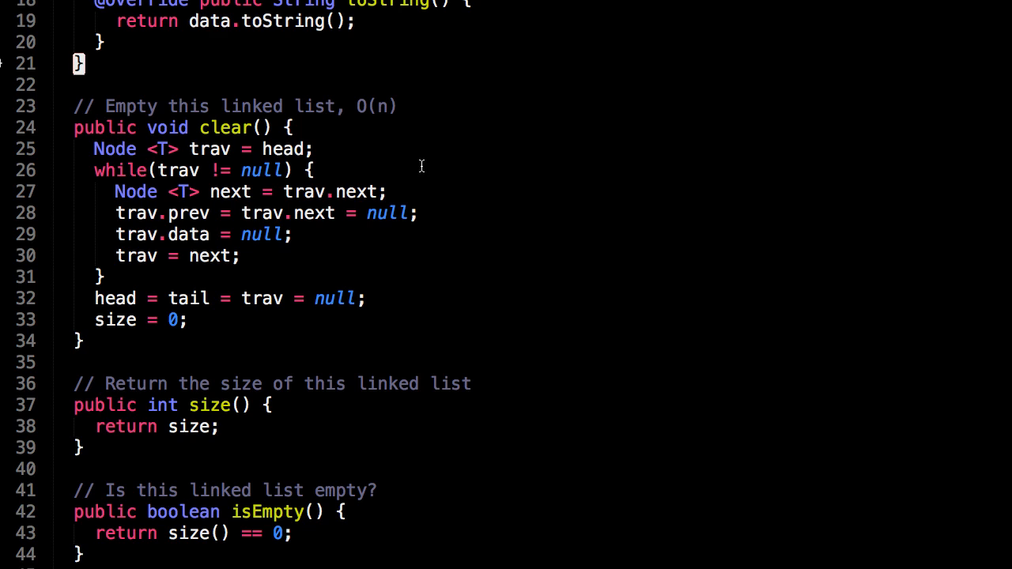
mouse_move(494, 192)
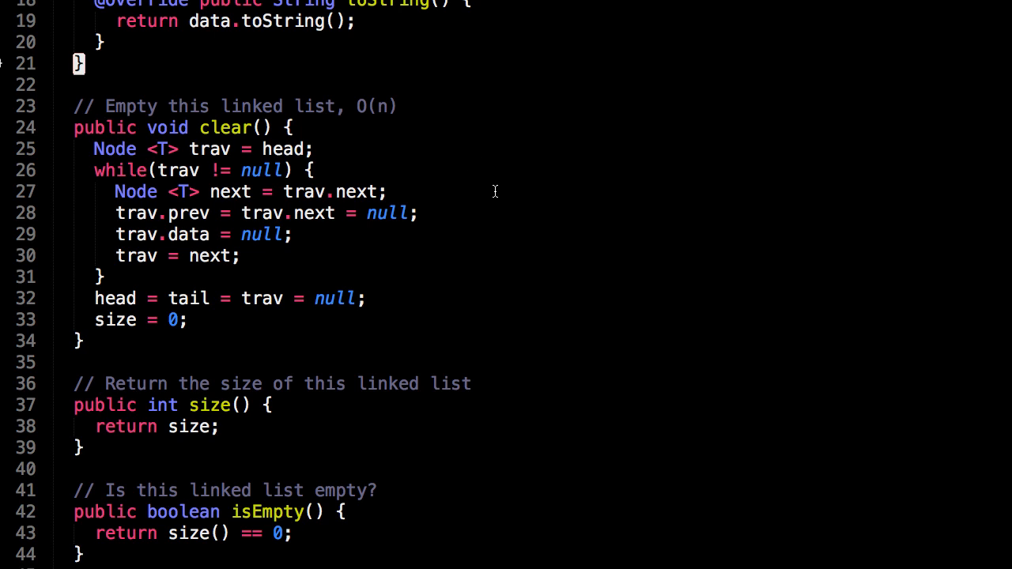
mouse_move(452, 209)
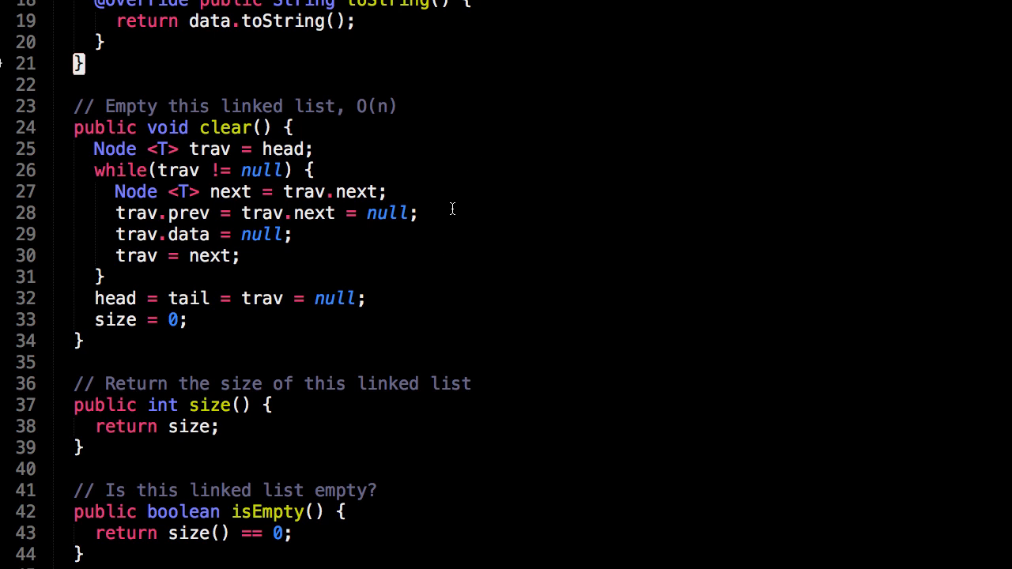
mouse_move(466, 194)
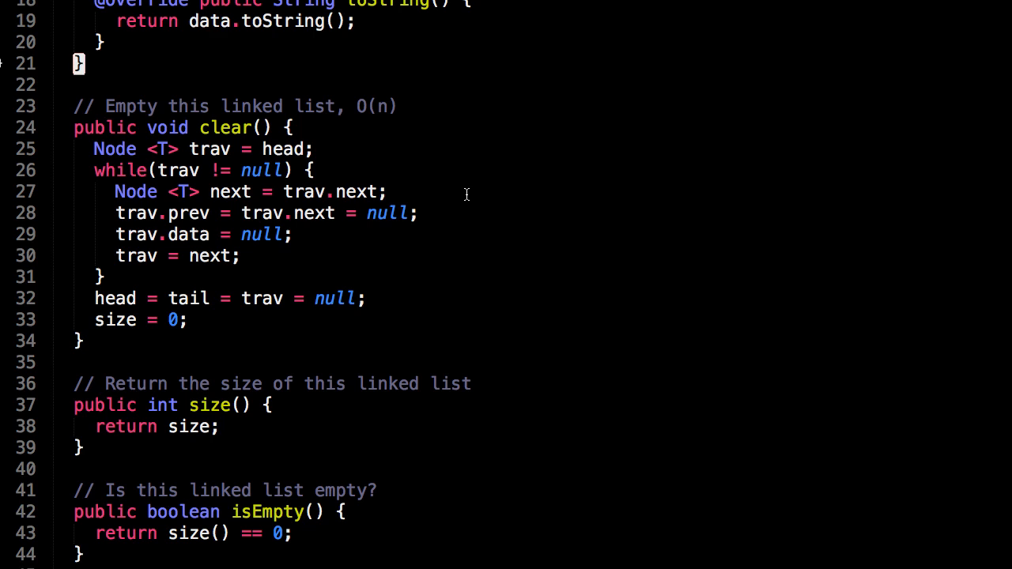
mouse_move(288, 104)
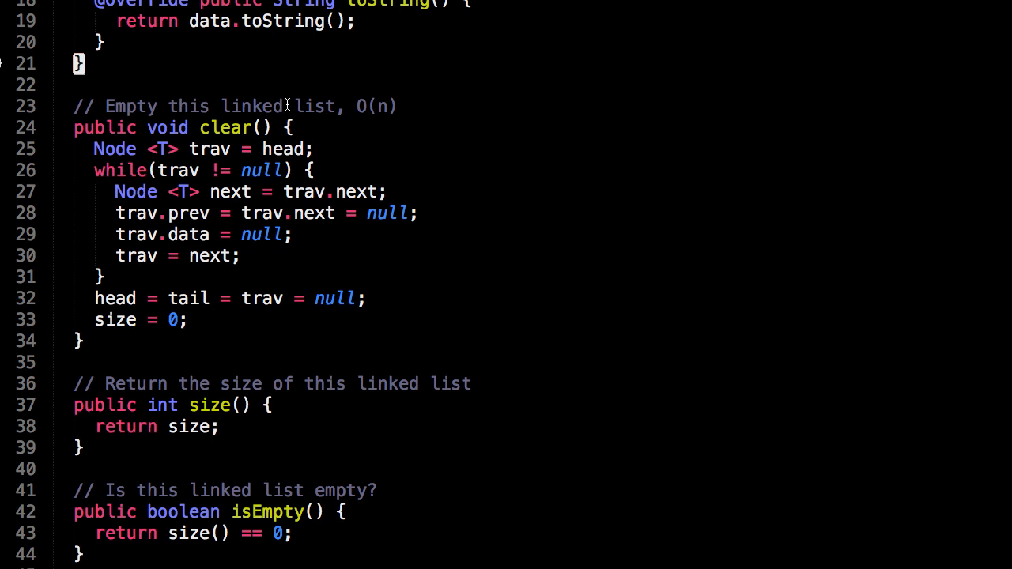
mouse_move(190, 149)
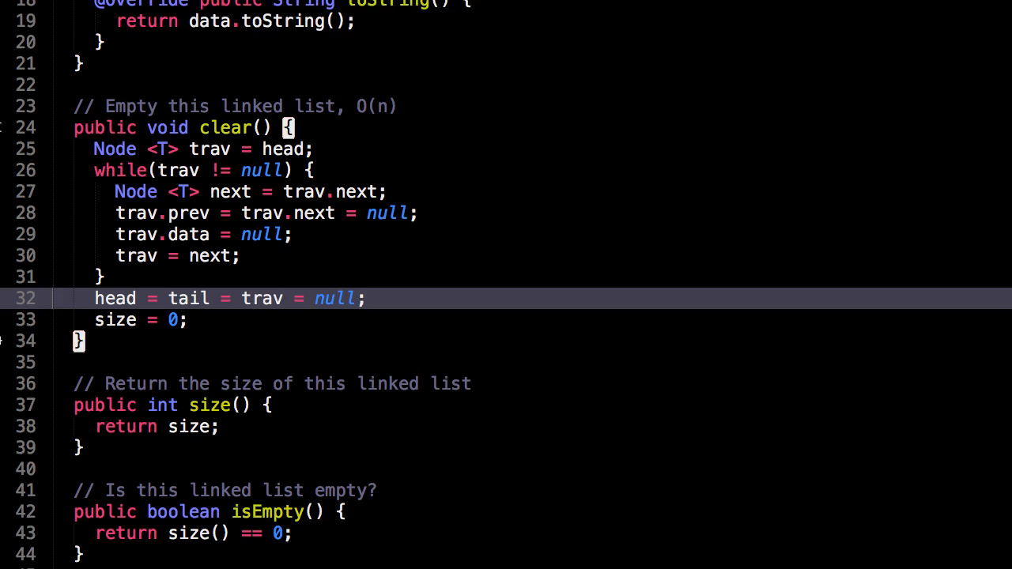
- Scroll past size() so isEmpty(), add() delegating to addLast, and addFirst are visible
scroll(down, 3)
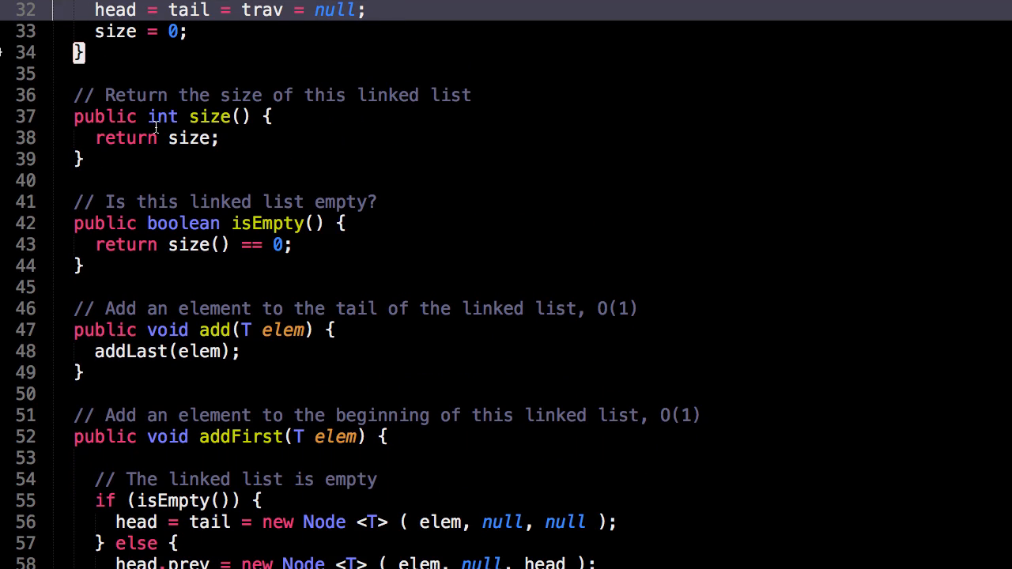
mouse_move(215, 225)
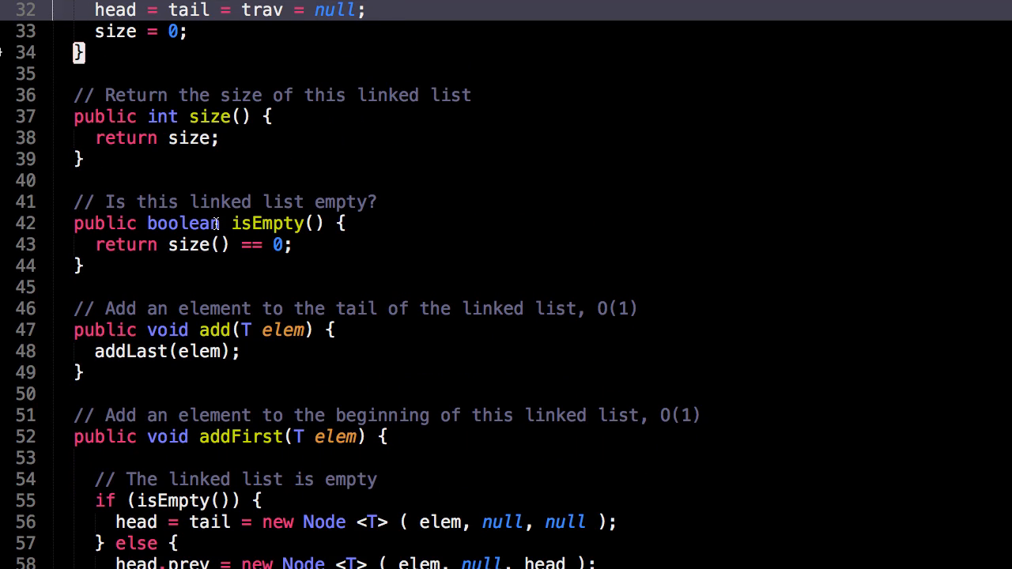
mouse_move(108, 179)
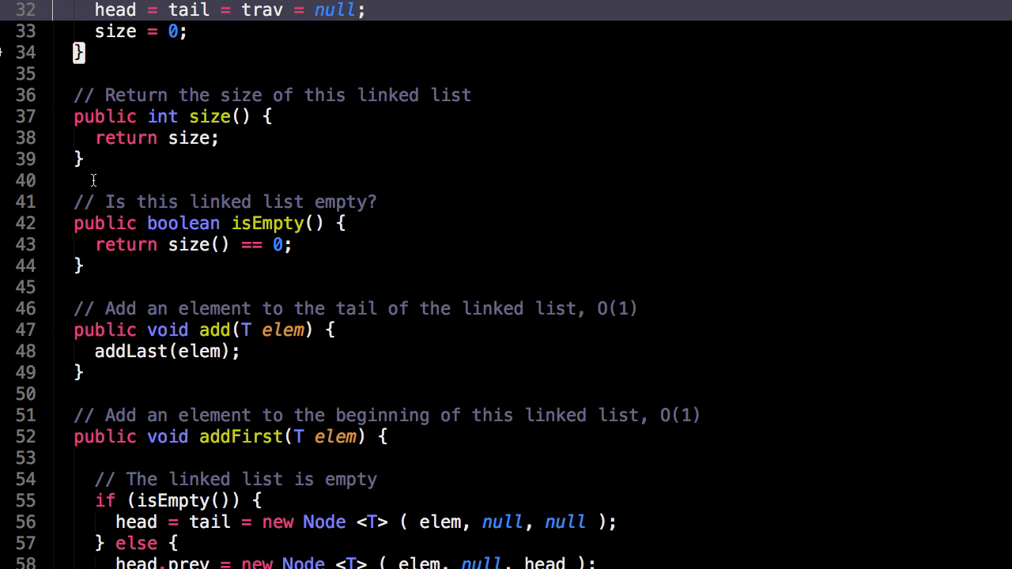
scroll(down, 3)
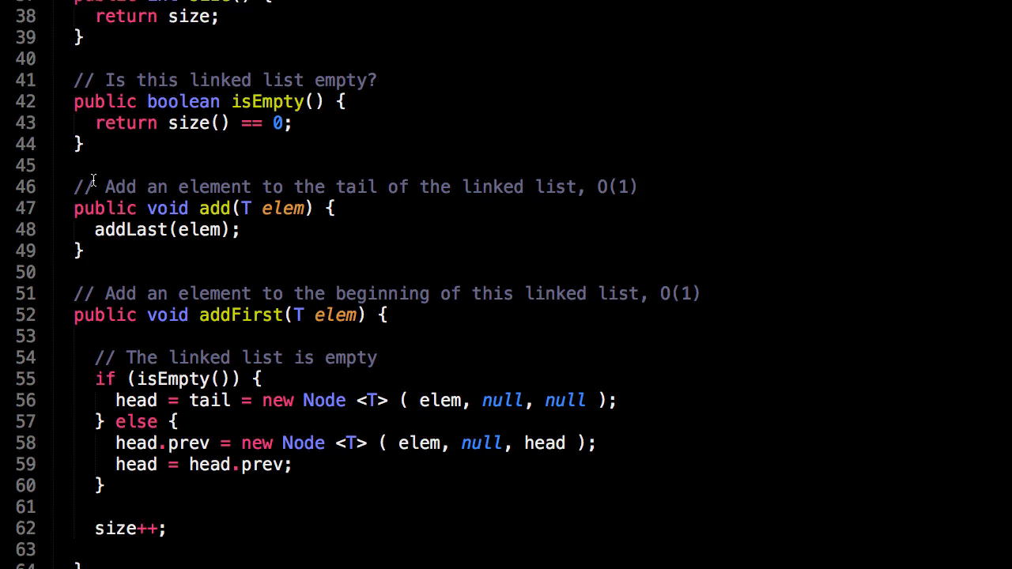
- Bring addFirst fully into view and highlight its empty-list branch and new-node creation while explaining
scroll(down, 3)
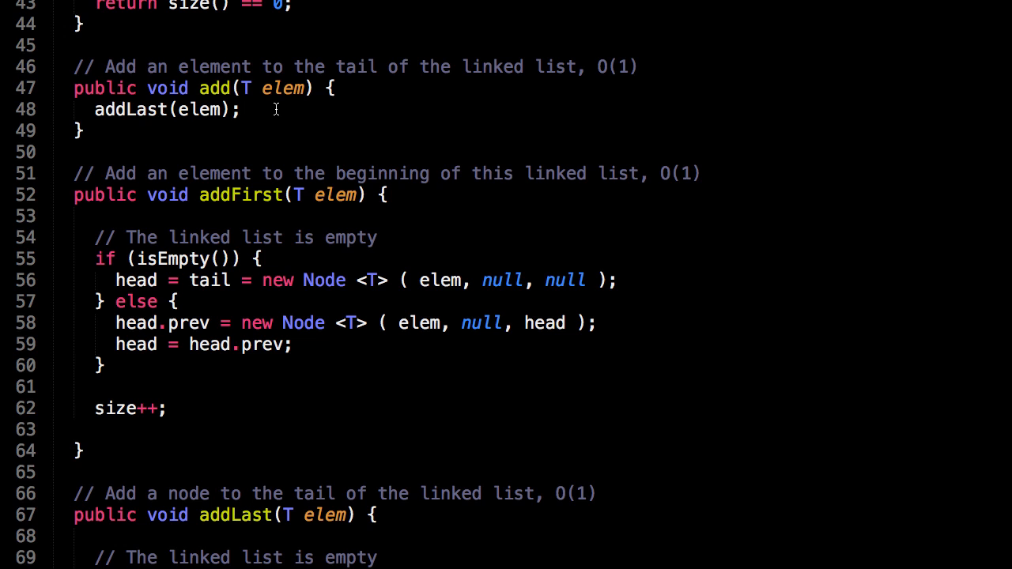
mouse_move(184, 161)
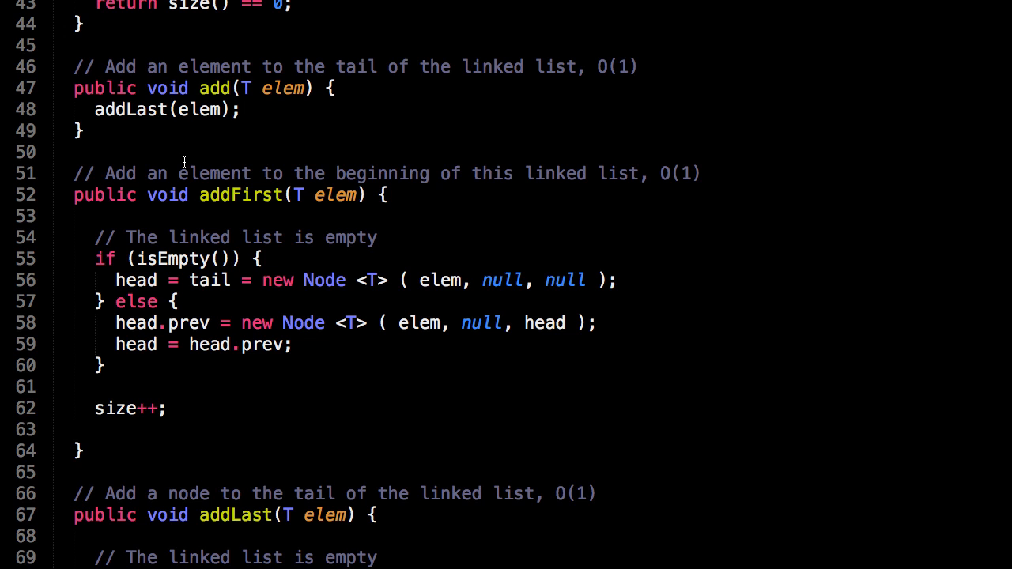
scroll(down, 3)
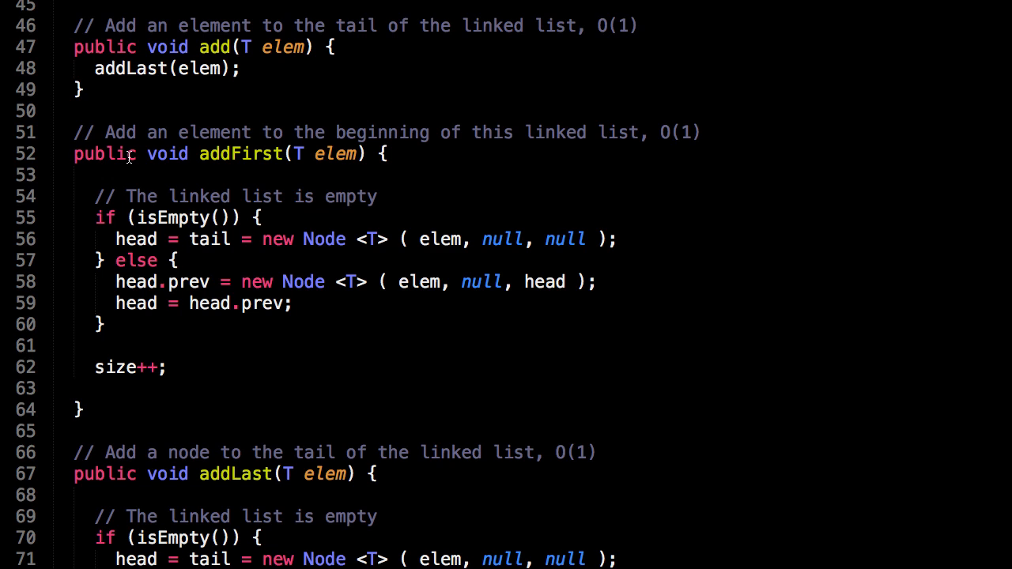
mouse_move(97, 218)
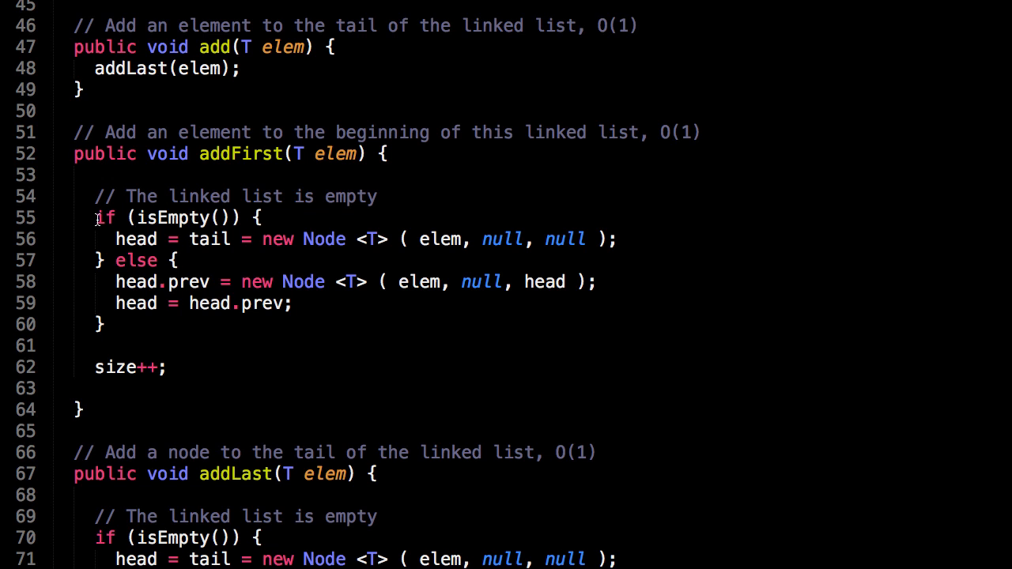
mouse_move(332, 174)
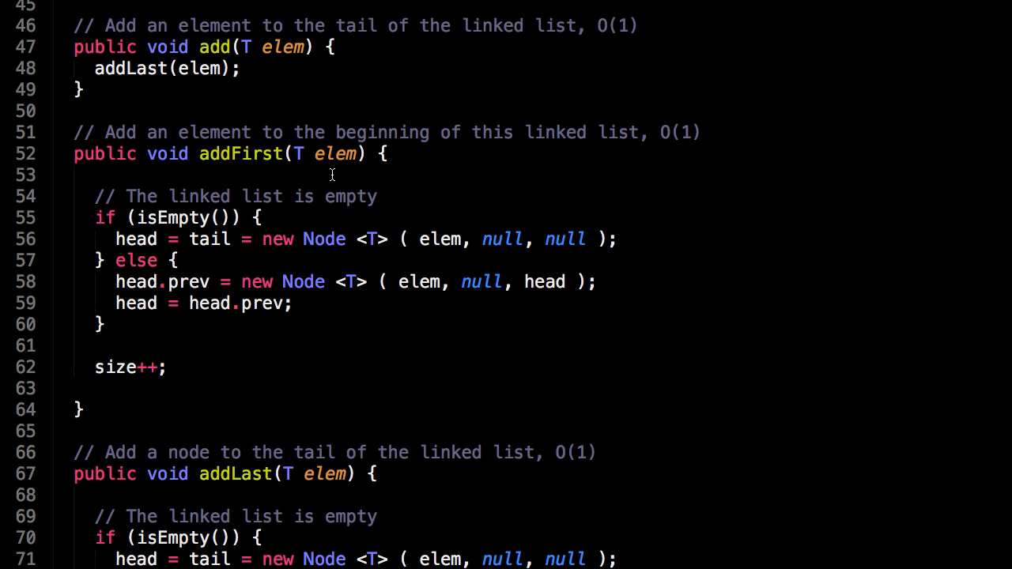
mouse_move(408, 177)
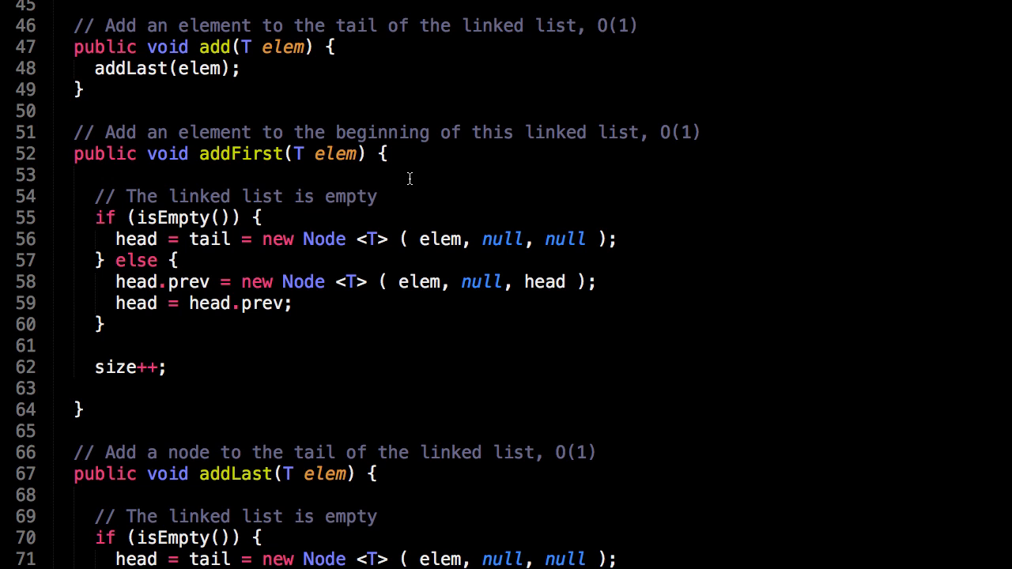
mouse_move(292, 220)
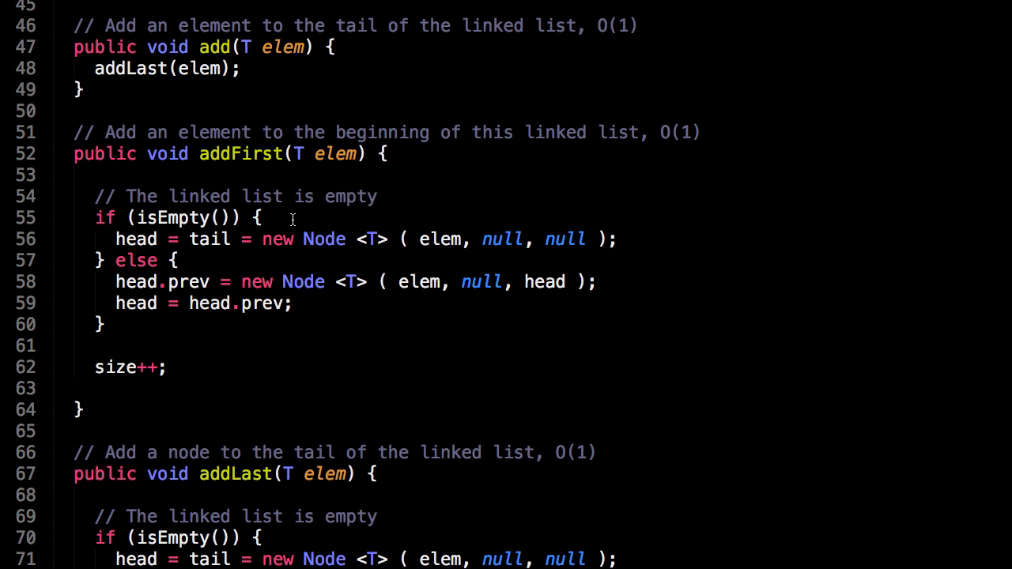
click(135, 218)
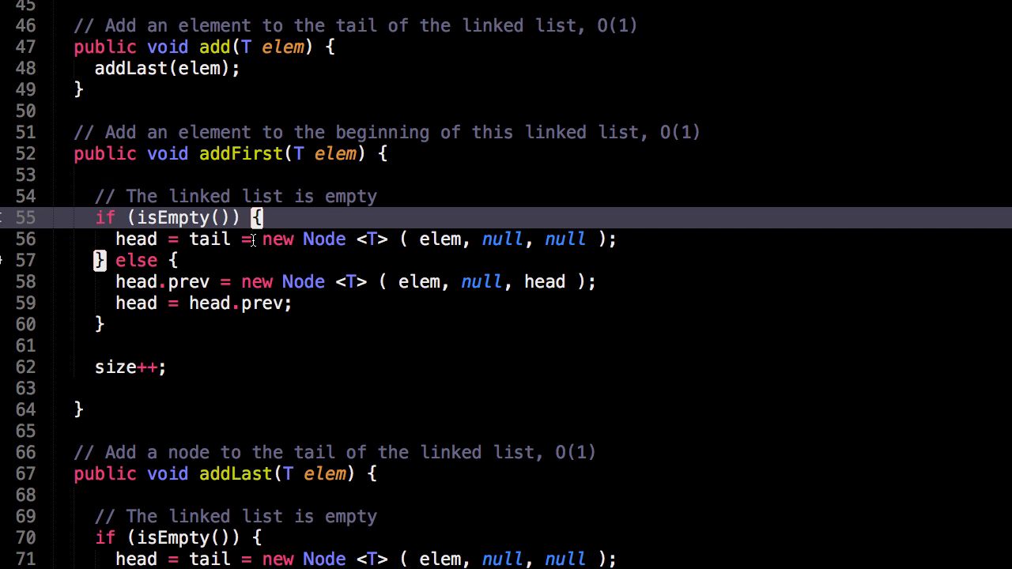
drag(266, 238, 609, 239)
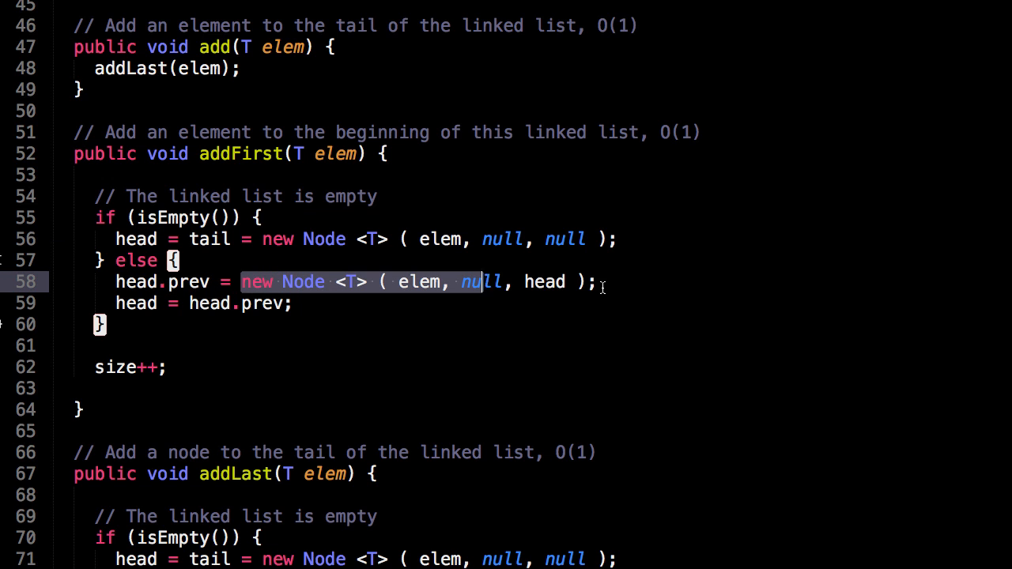
click(297, 303)
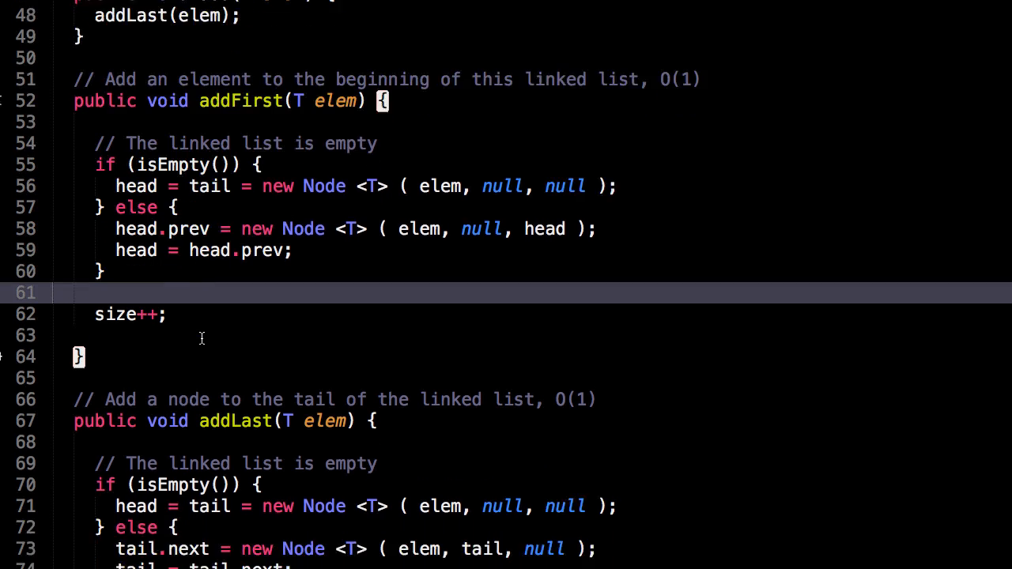
- Scroll to addLast and highlight every occurrence of tail within it
scroll(down, 3)
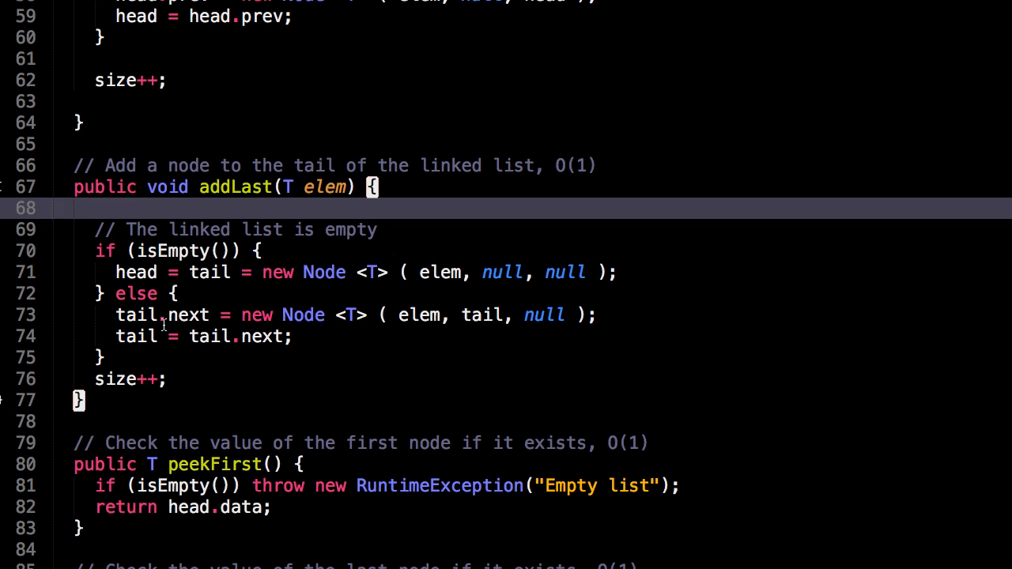
click(136, 315)
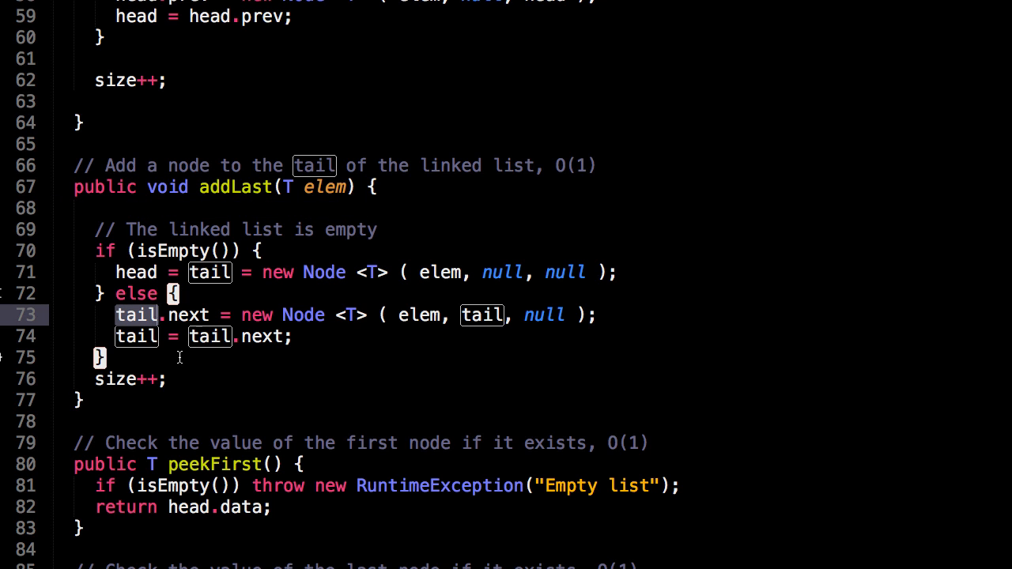
scroll(down, 3)
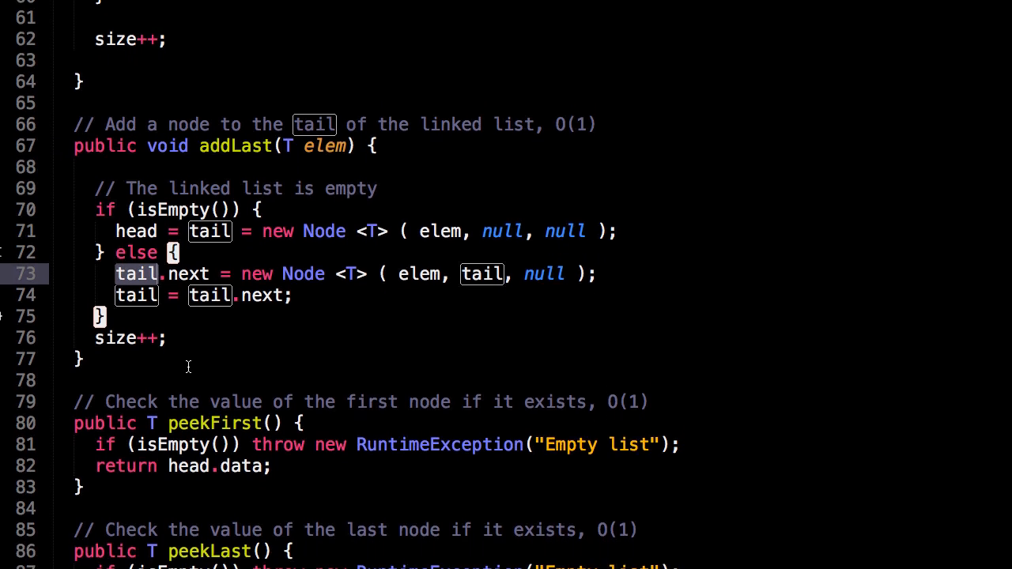
- Scroll down so peekFirst and peekLast are on screen with removeFirst starting below
scroll(down, 3)
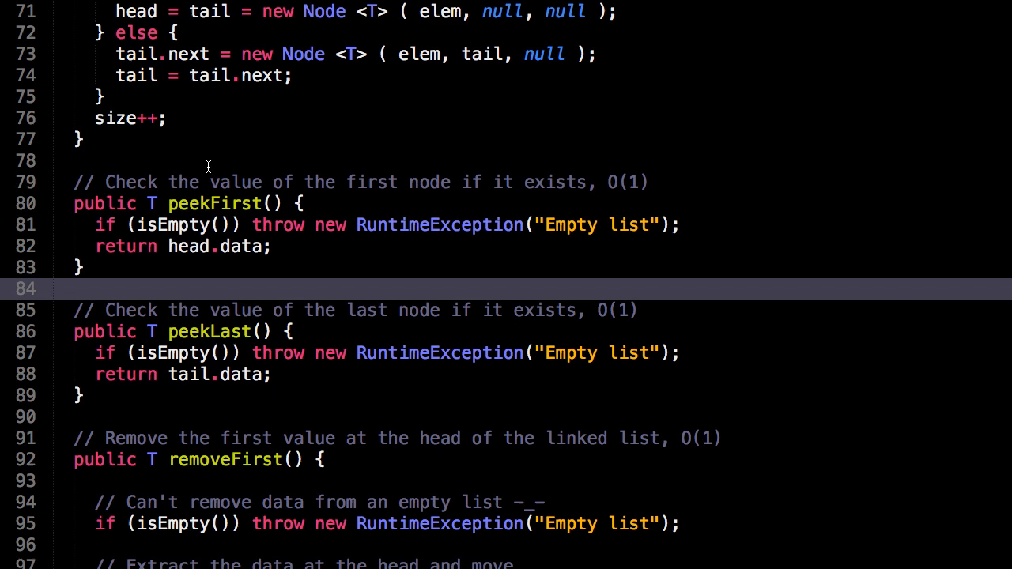
mouse_move(265, 183)
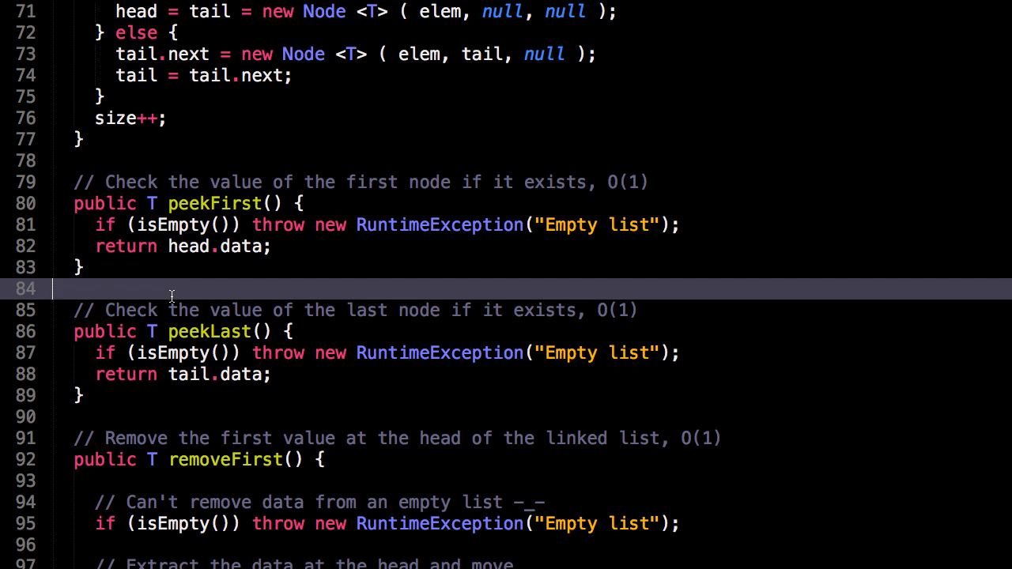
- Scroll through the full removeFirst method, from advancing head to returning the removed data
scroll(down, 3)
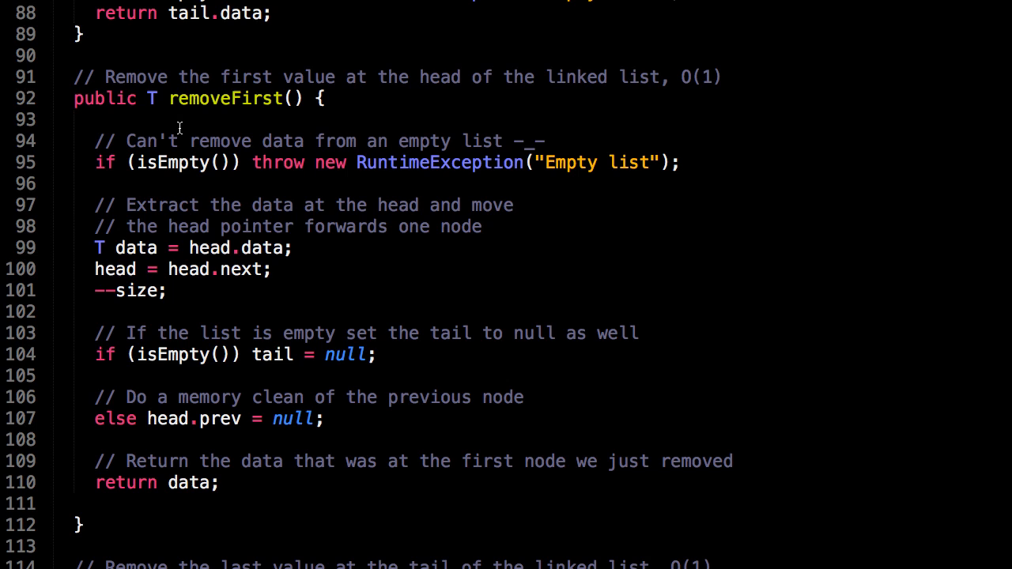
mouse_move(196, 143)
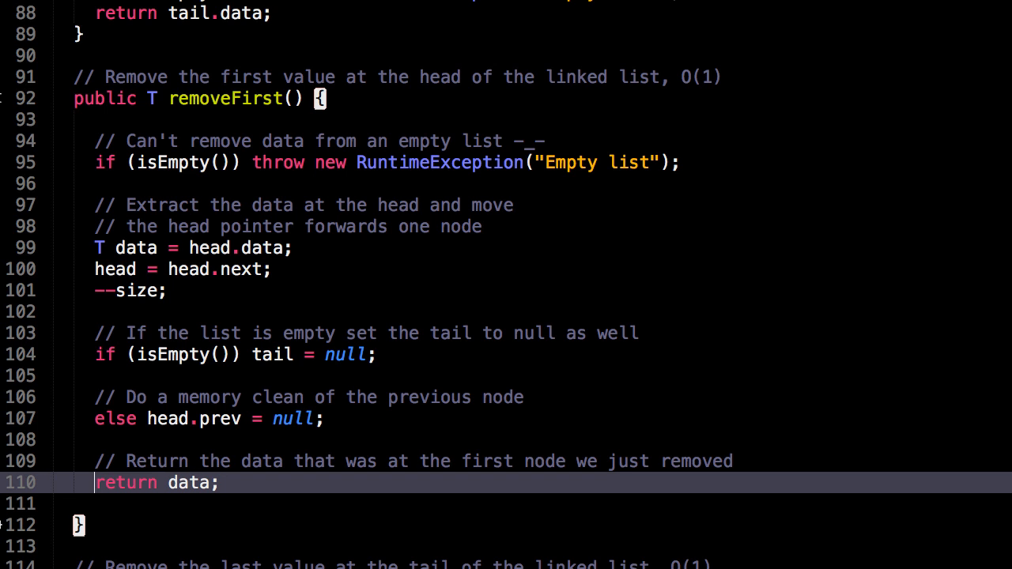
scroll(down, 3)
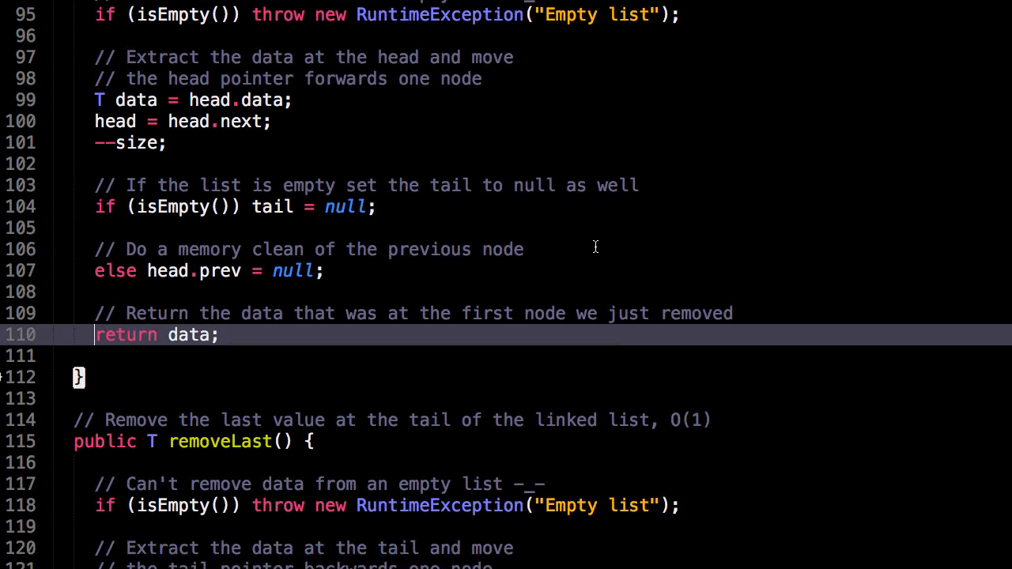
- Scroll past removeLast to remove(Node) and select the word private in its signature
scroll(down, 3)
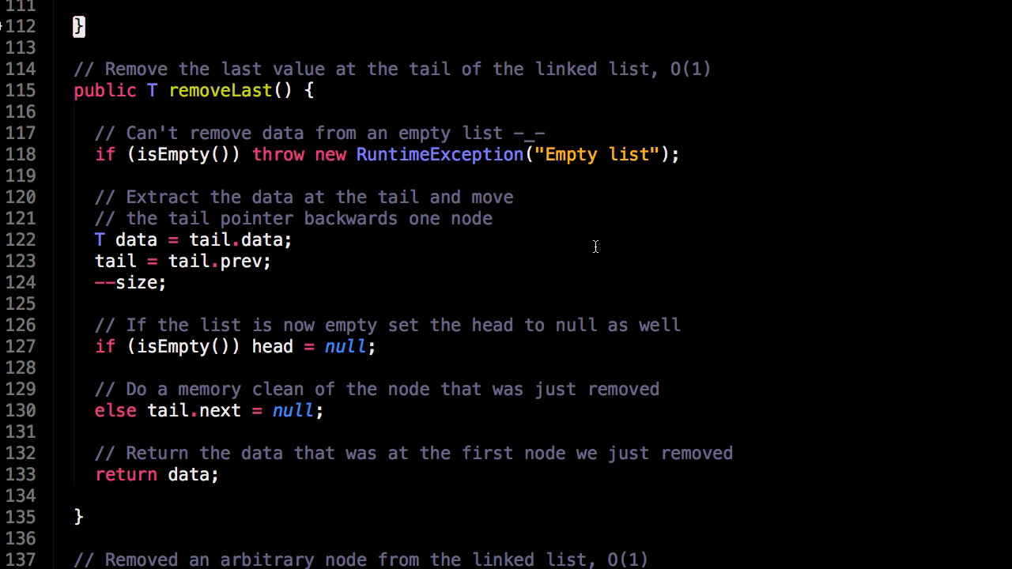
mouse_move(305, 260)
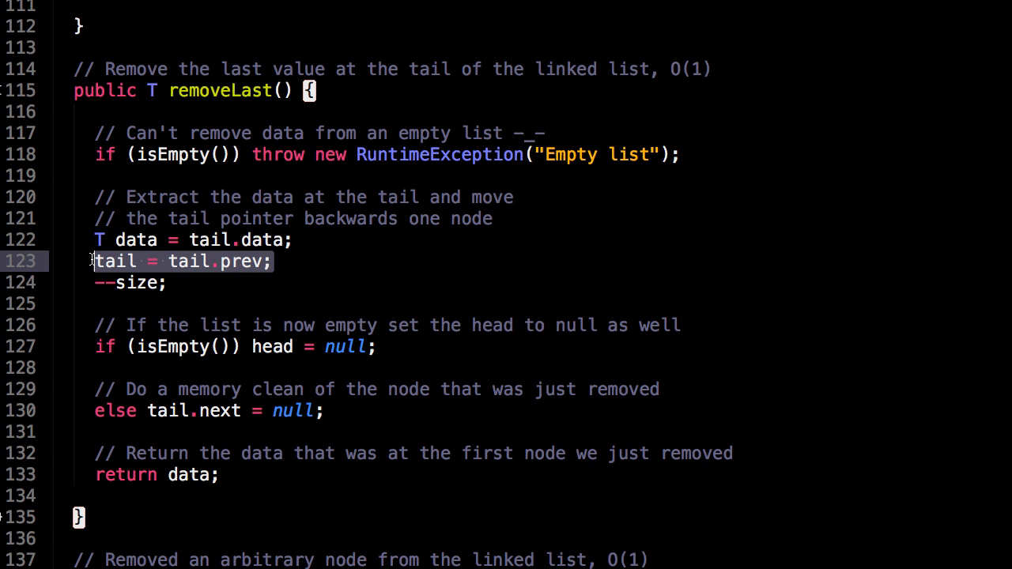
mouse_move(344, 272)
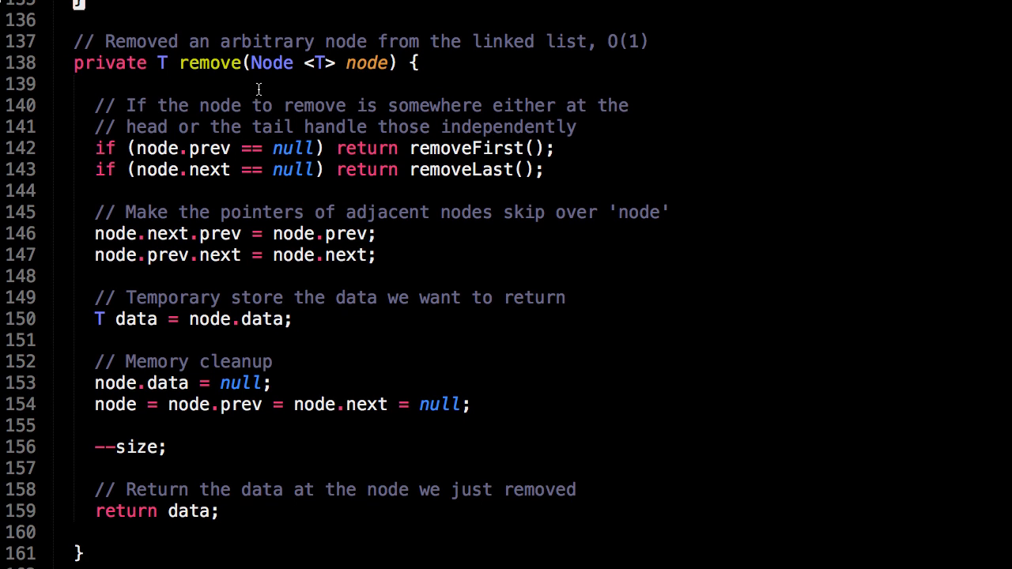
mouse_move(386, 65)
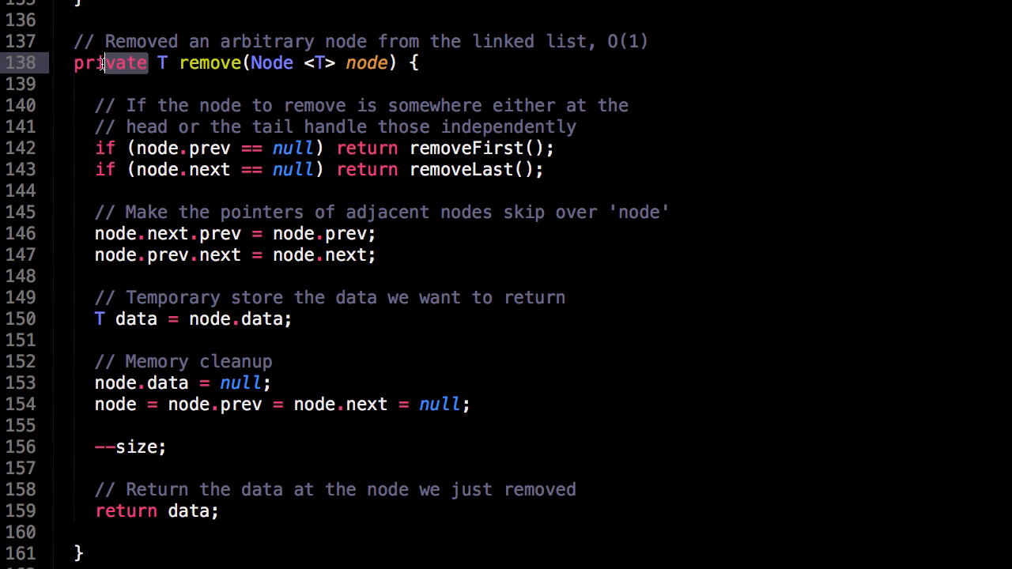
double_click(111, 64)
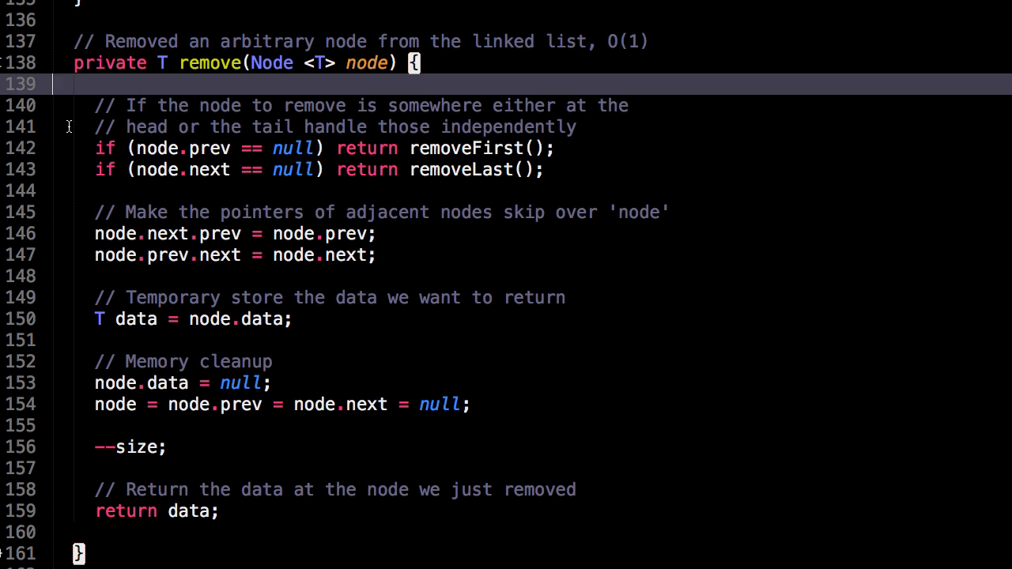
mouse_move(55, 72)
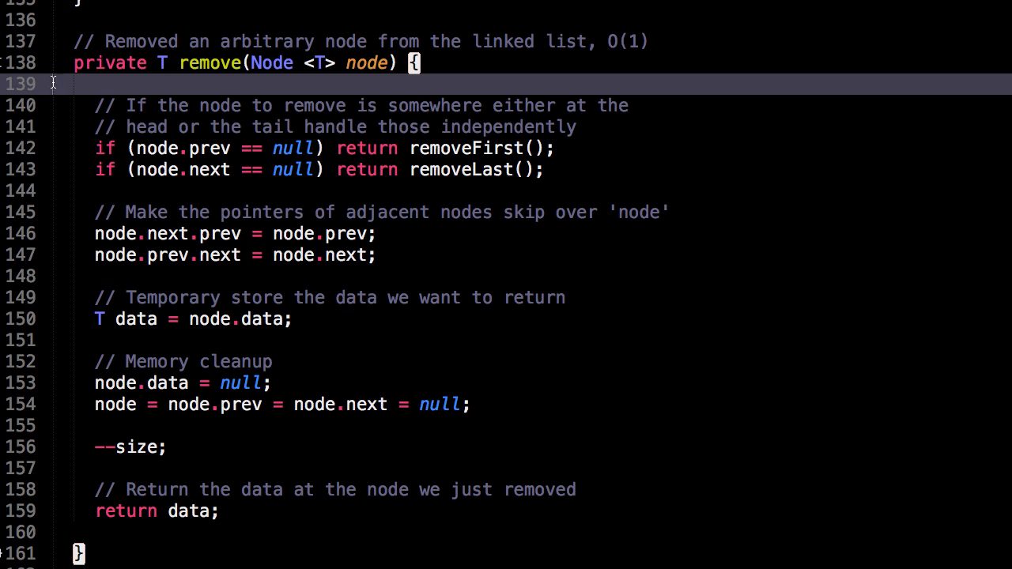
mouse_move(557, 170)
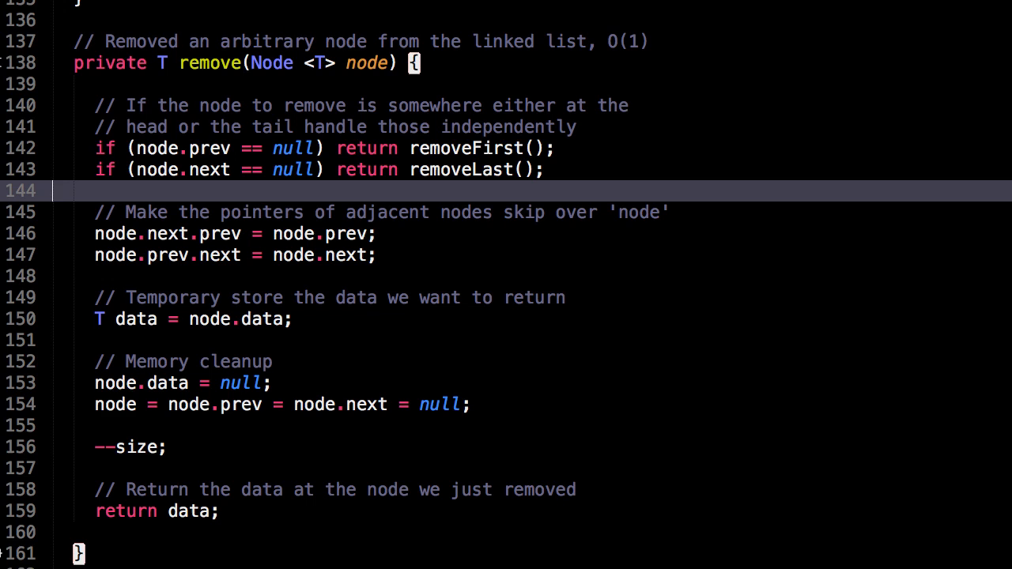
mouse_move(576, 207)
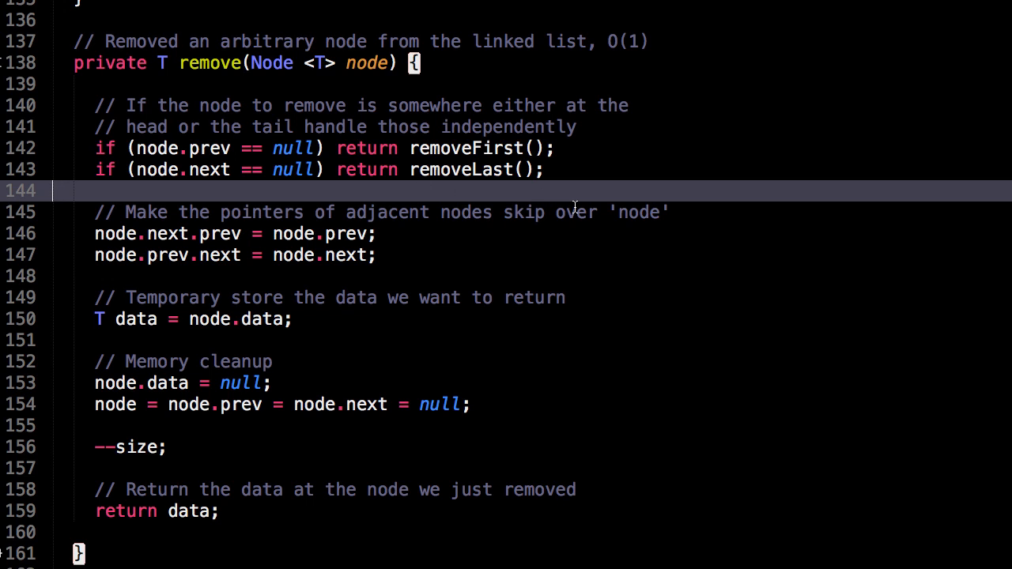
mouse_move(404, 255)
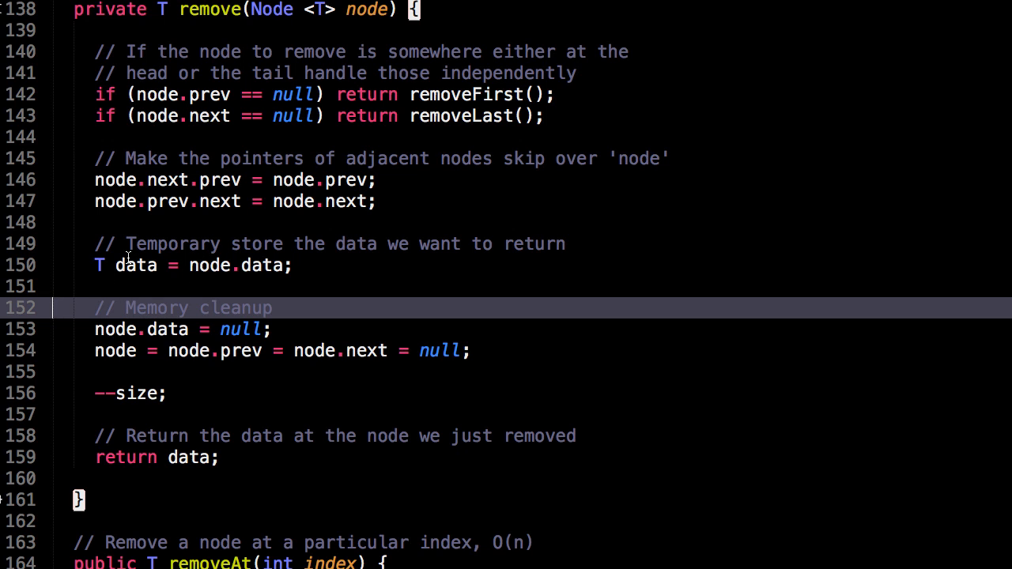
mouse_move(139, 348)
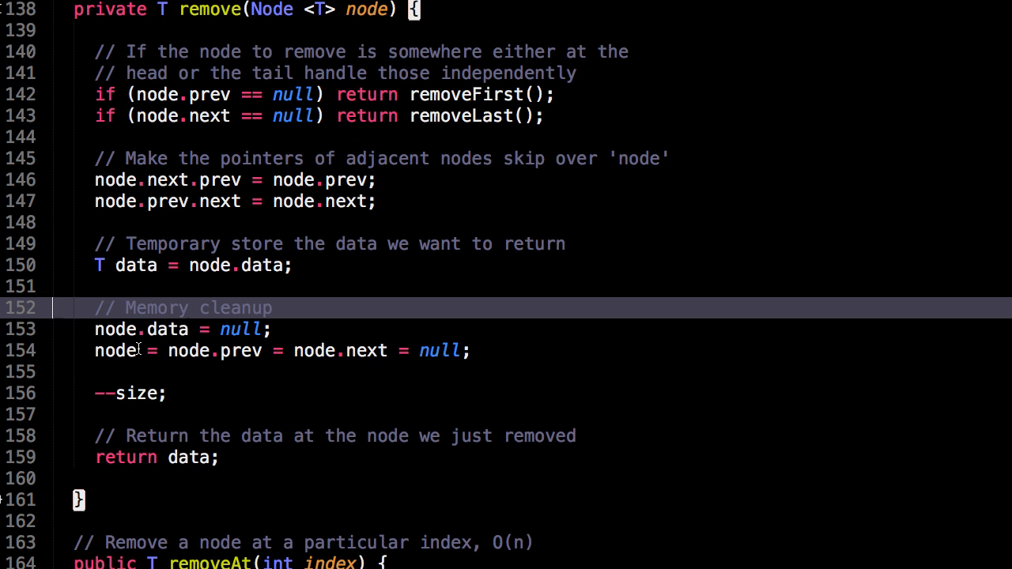
mouse_move(197, 351)
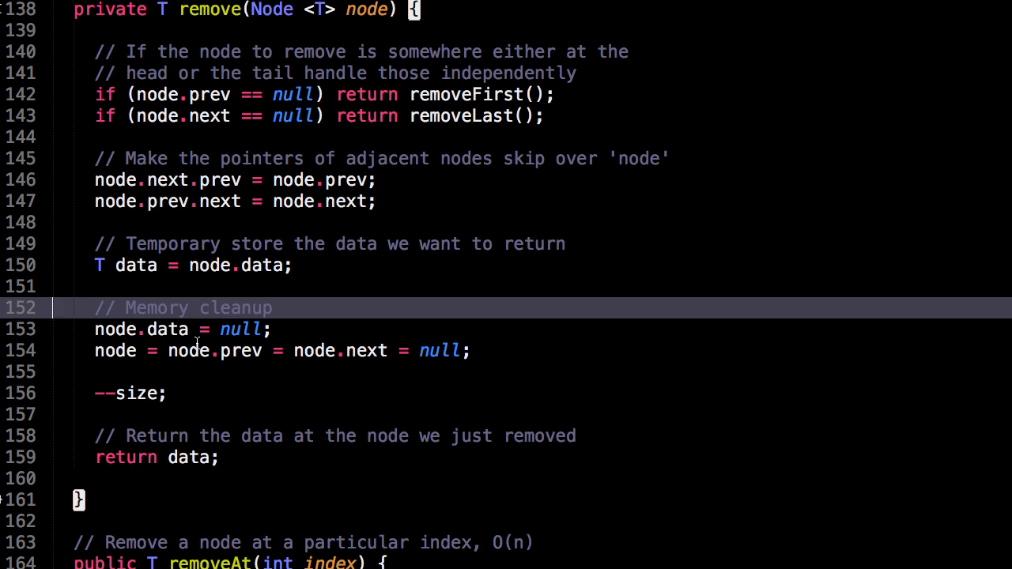
- Scroll to removeAt(int index) and point at where its front/back traversal search begins
scroll(down, 3)
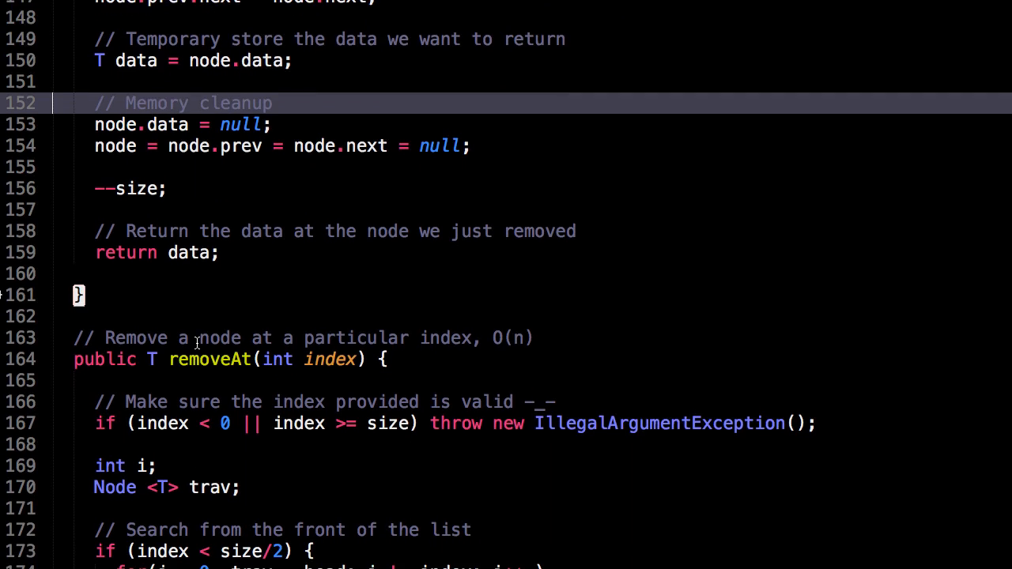
scroll(down, 3)
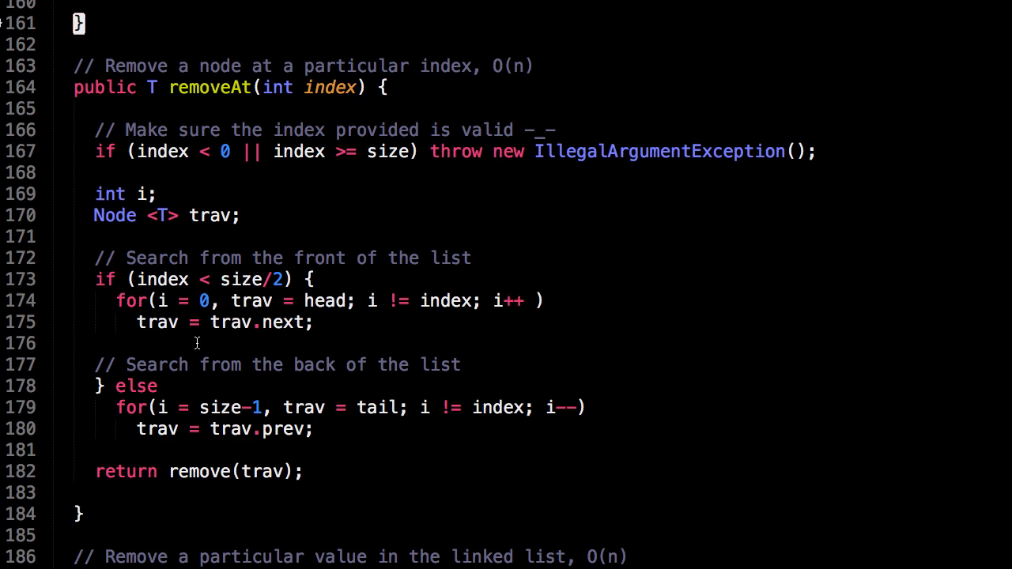
mouse_move(218, 117)
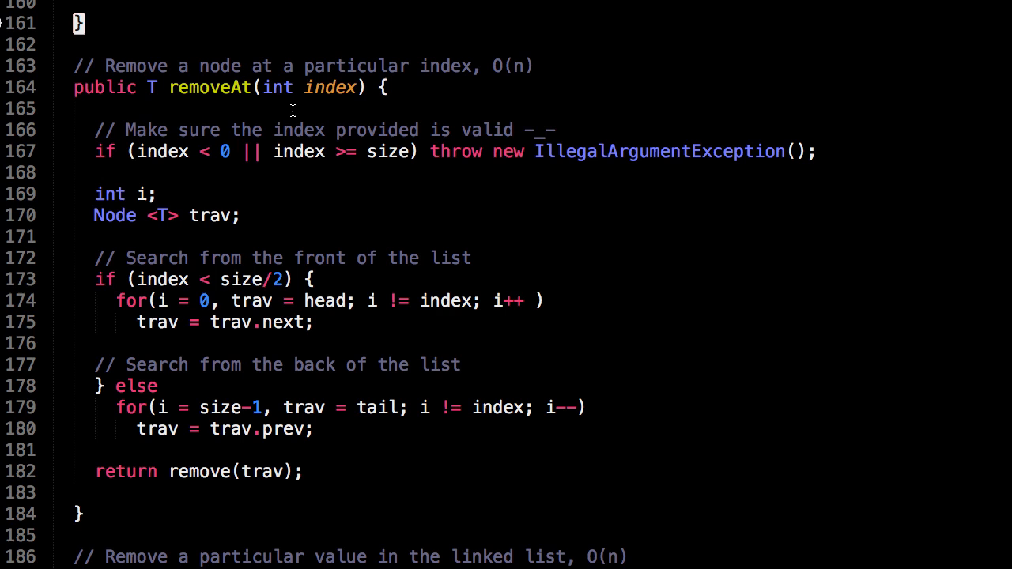
mouse_move(151, 158)
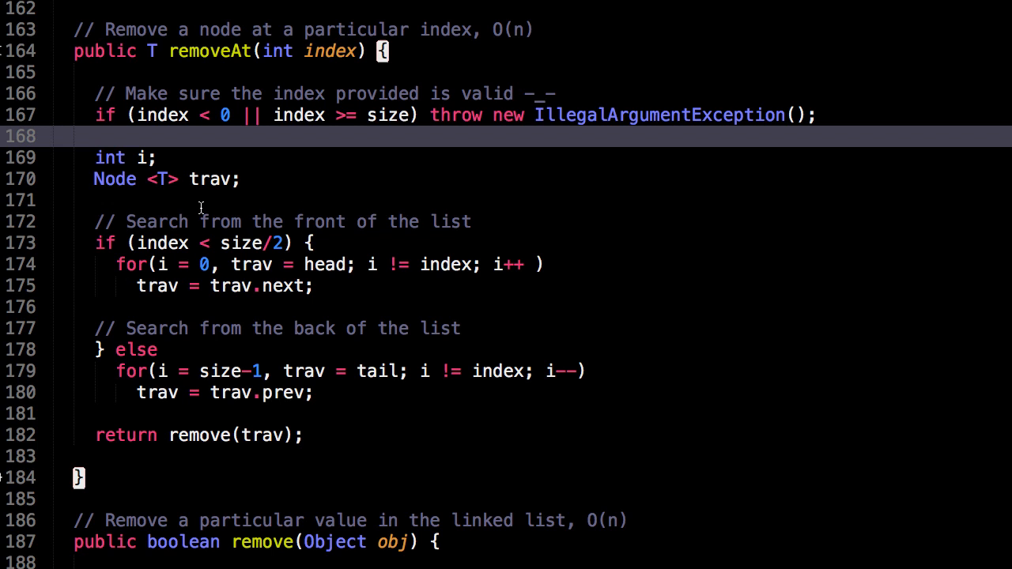
mouse_move(200, 202)
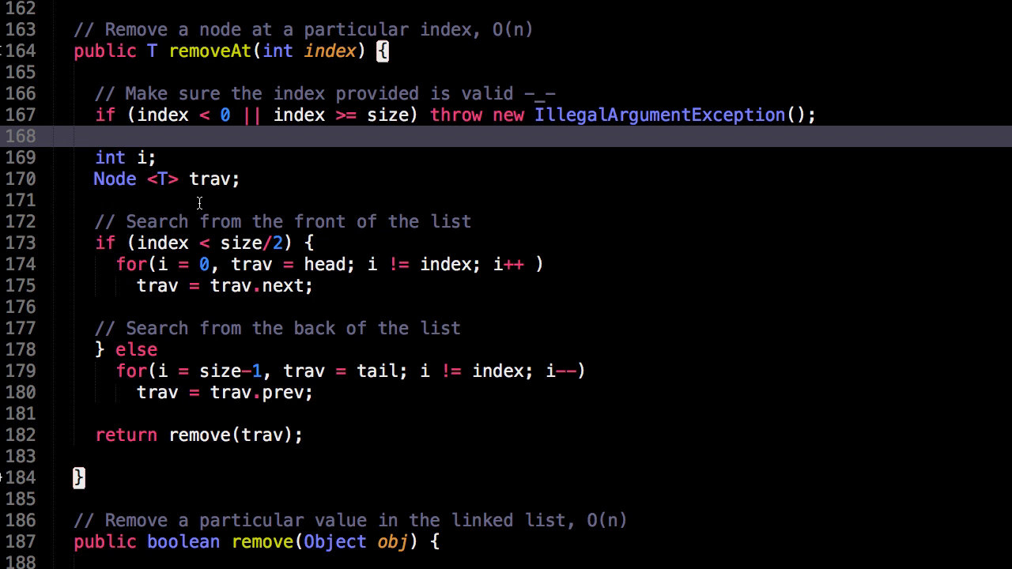
click(248, 200)
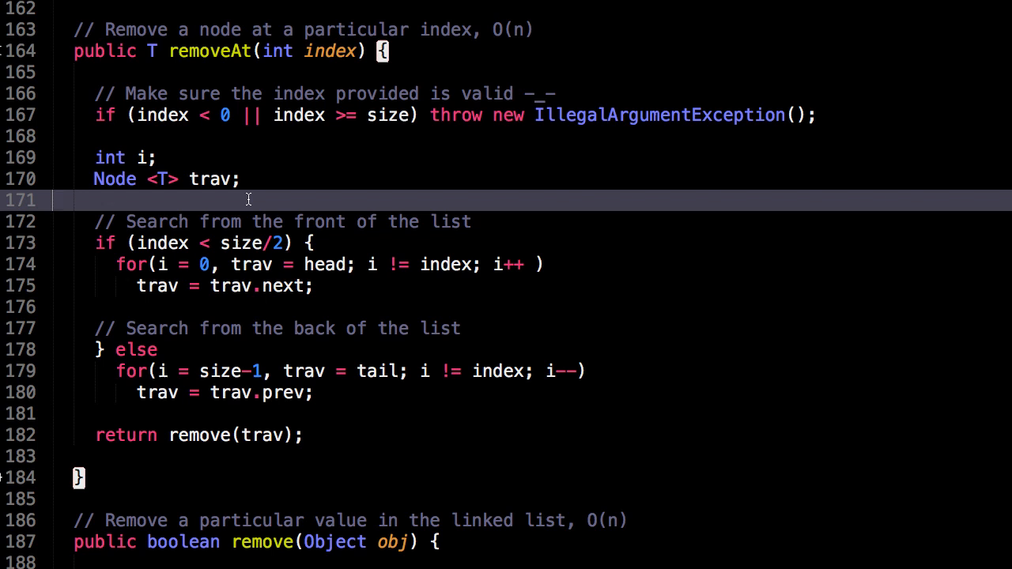
mouse_move(332, 292)
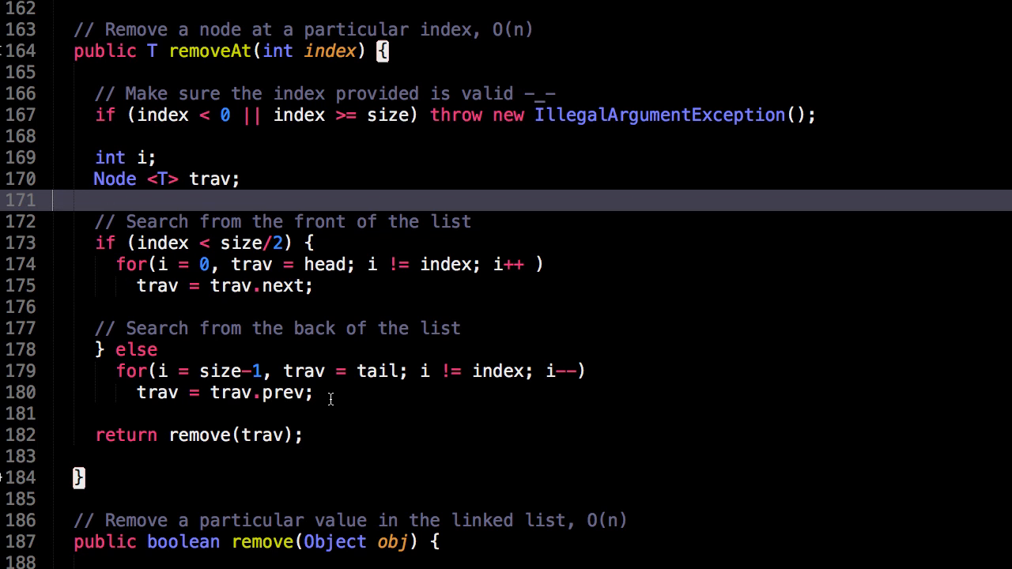
scroll(down, 3)
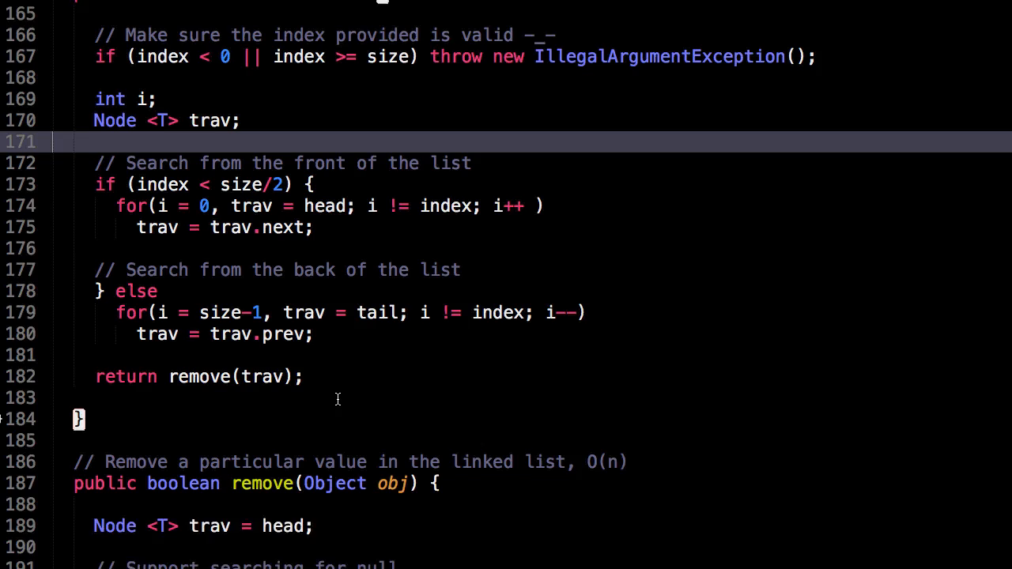
- Scroll through remove(Object obj) to its end and select lines near the start of indexOf
scroll(down, 3)
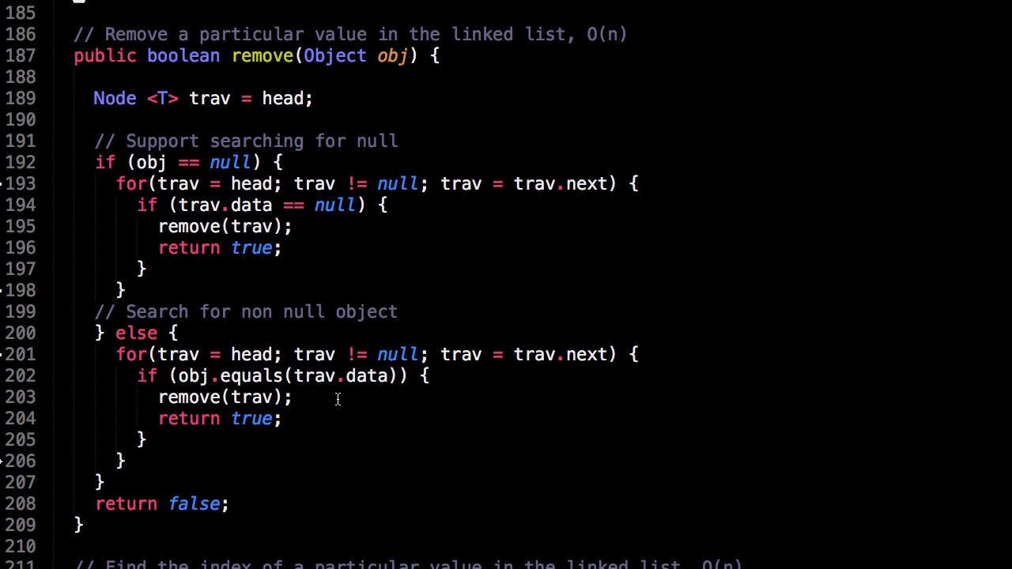
mouse_move(243, 114)
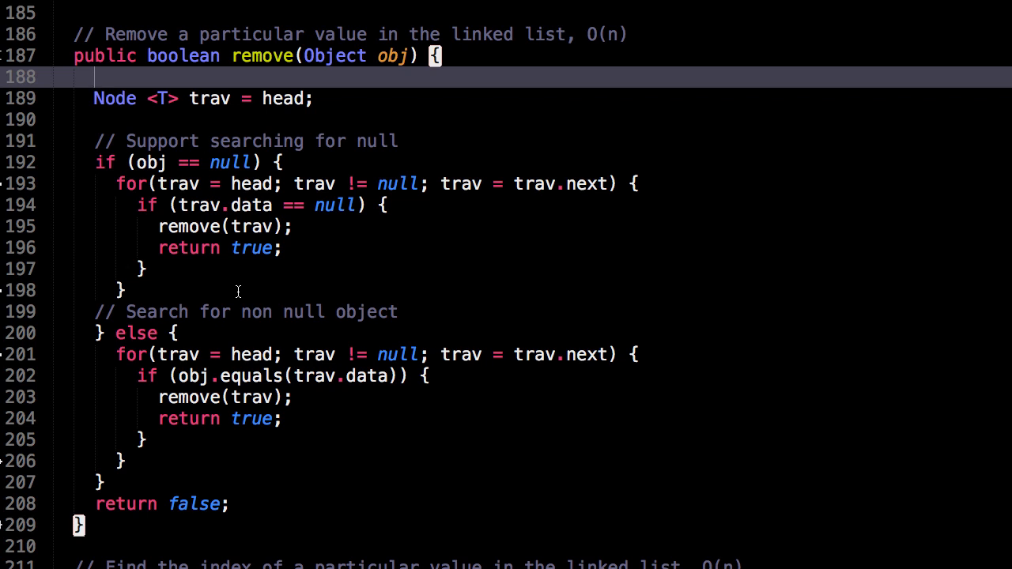
mouse_move(166, 291)
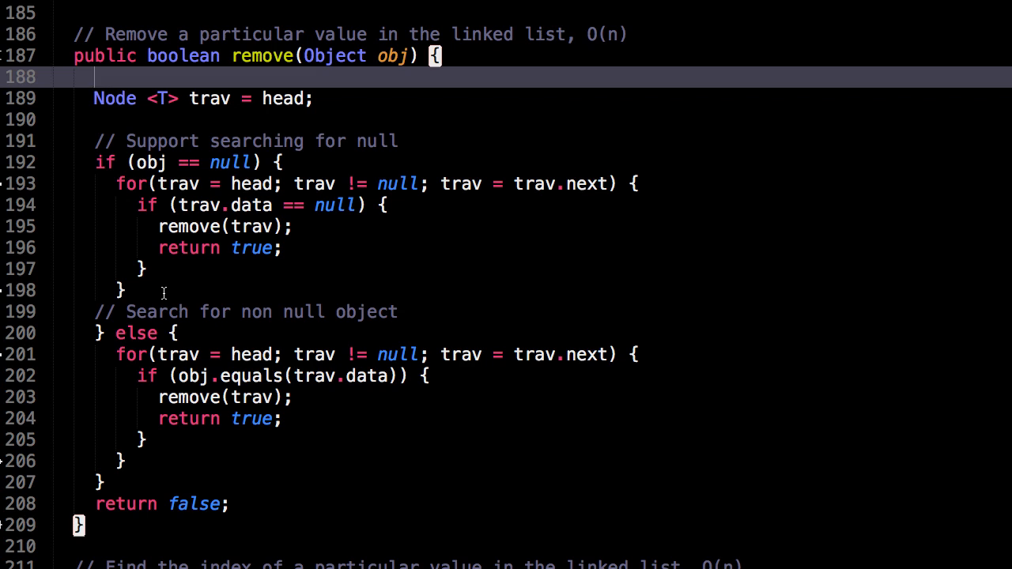
mouse_move(168, 286)
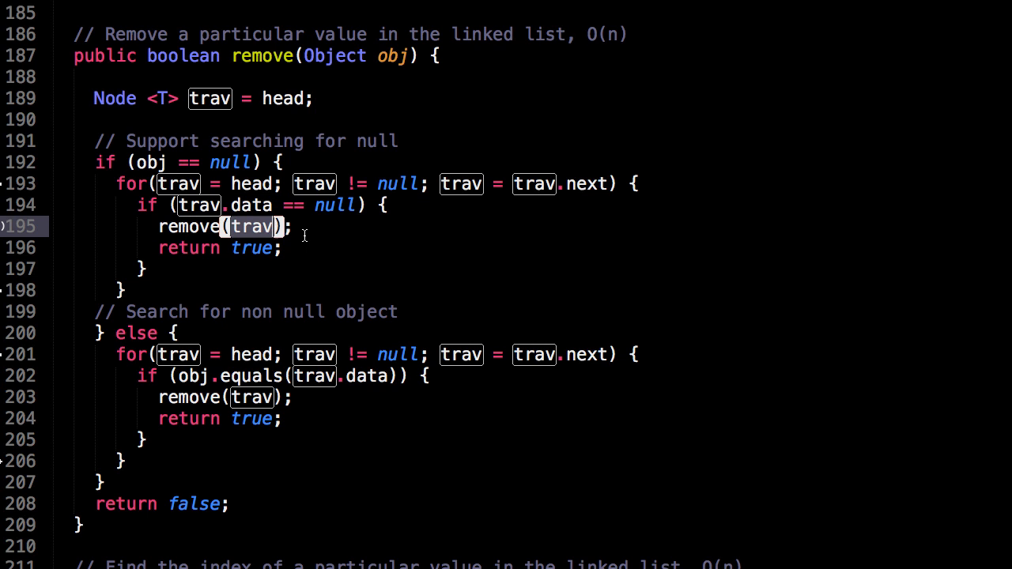
mouse_move(165, 281)
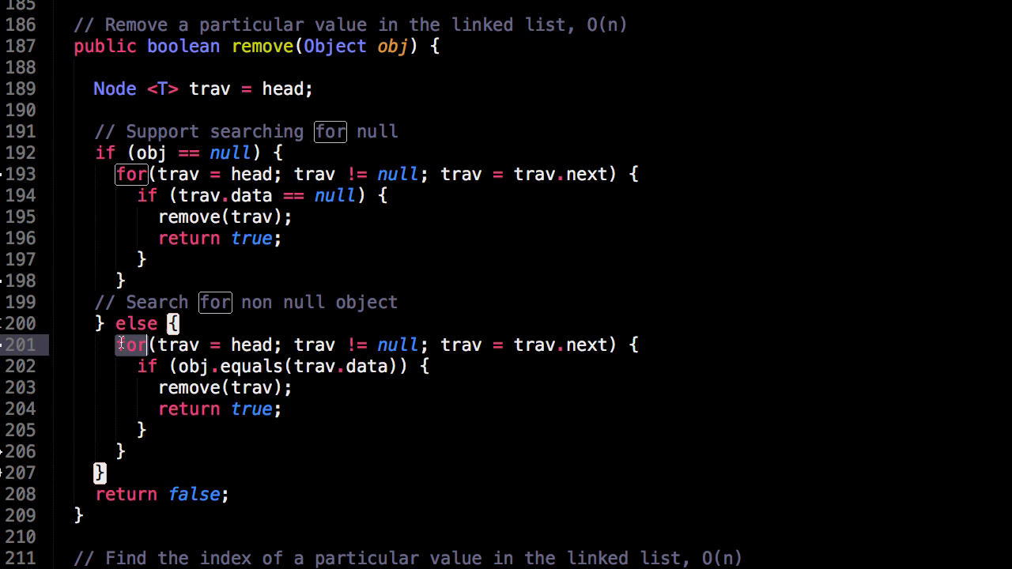
drag(117, 345, 144, 430)
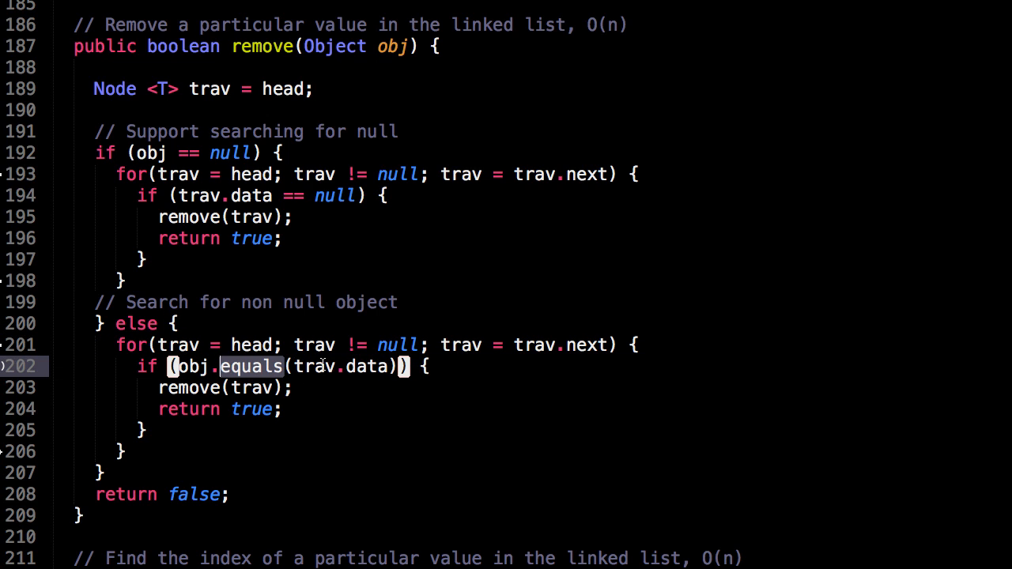
mouse_move(319, 387)
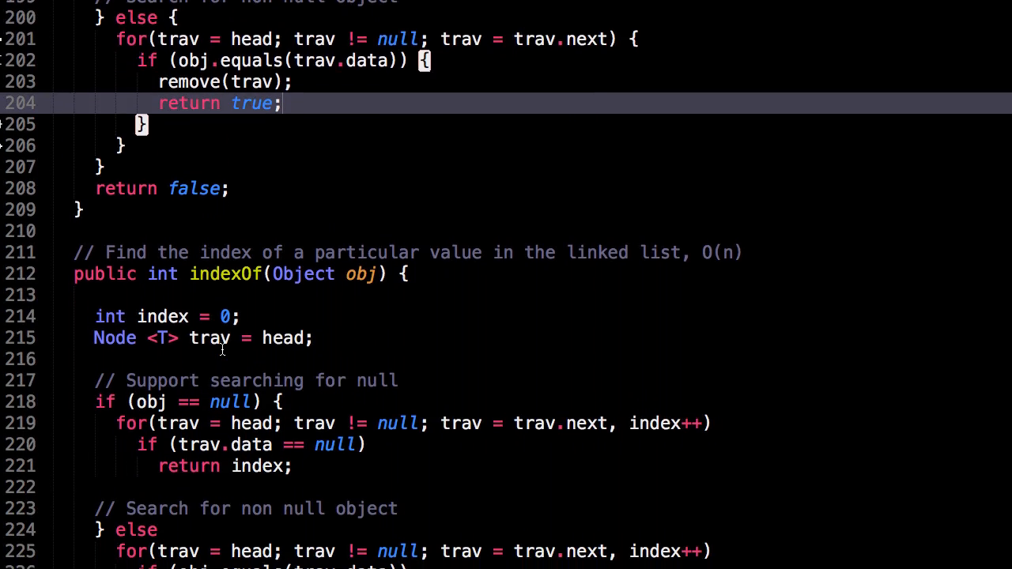
- Scroll to bring the whole indexOf method, lines 211-230, into view and place the cursor in it
scroll(down, 3)
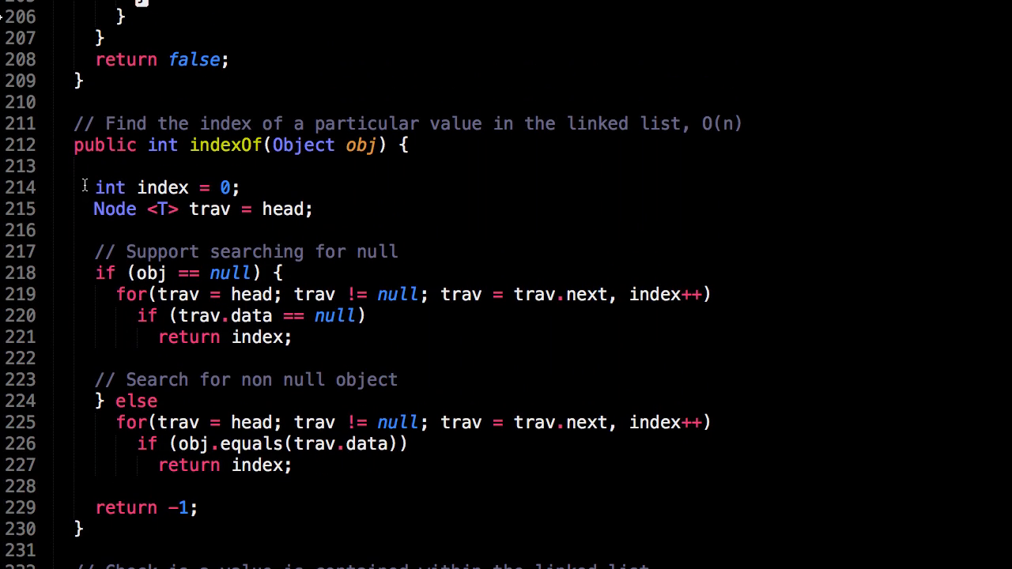
scroll(down, 3)
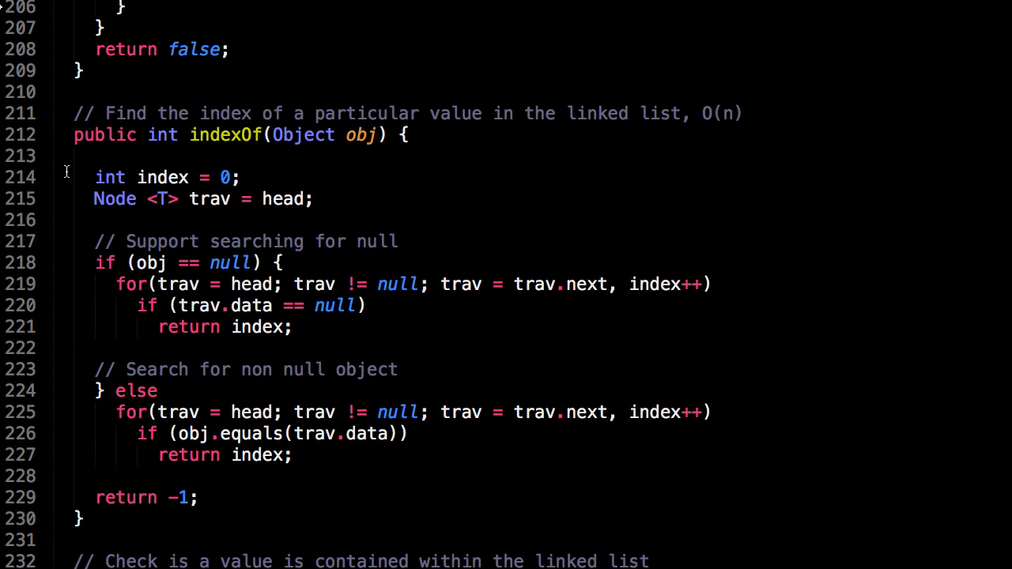
scroll(down, 3)
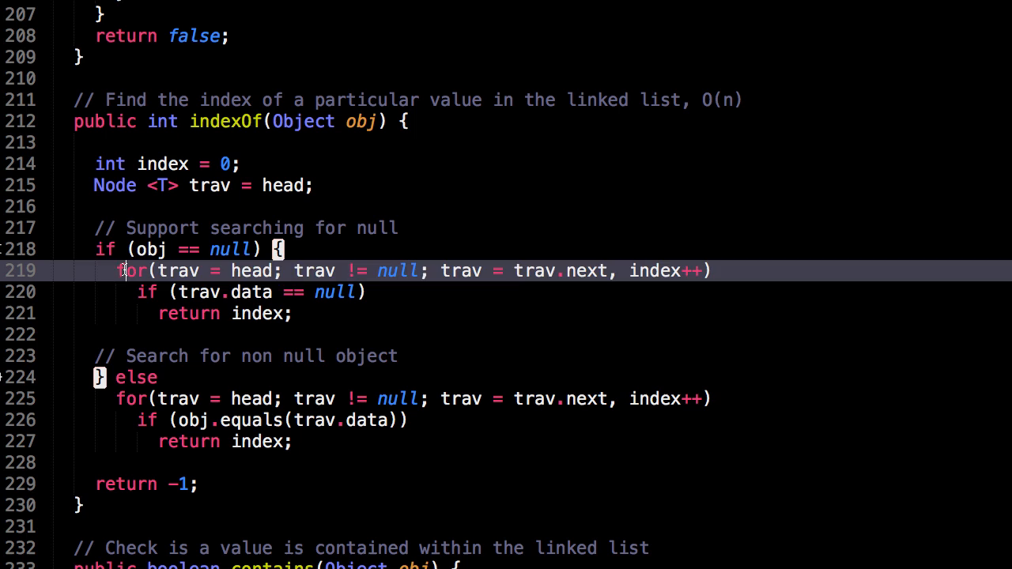
click(225, 333)
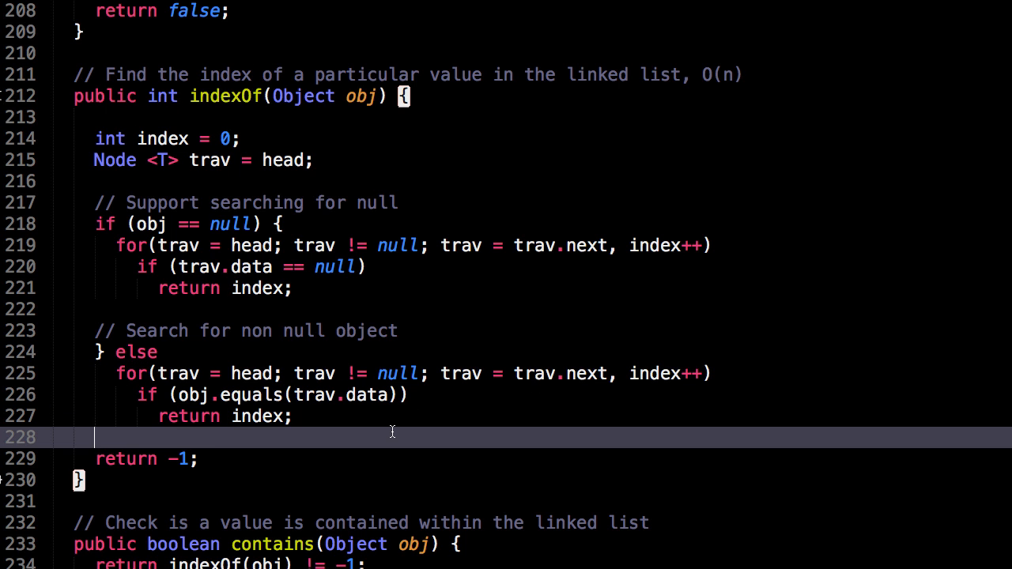
- Scroll past indexOf to show contains and the anonymous iterator with hasNext and next
scroll(down, 3)
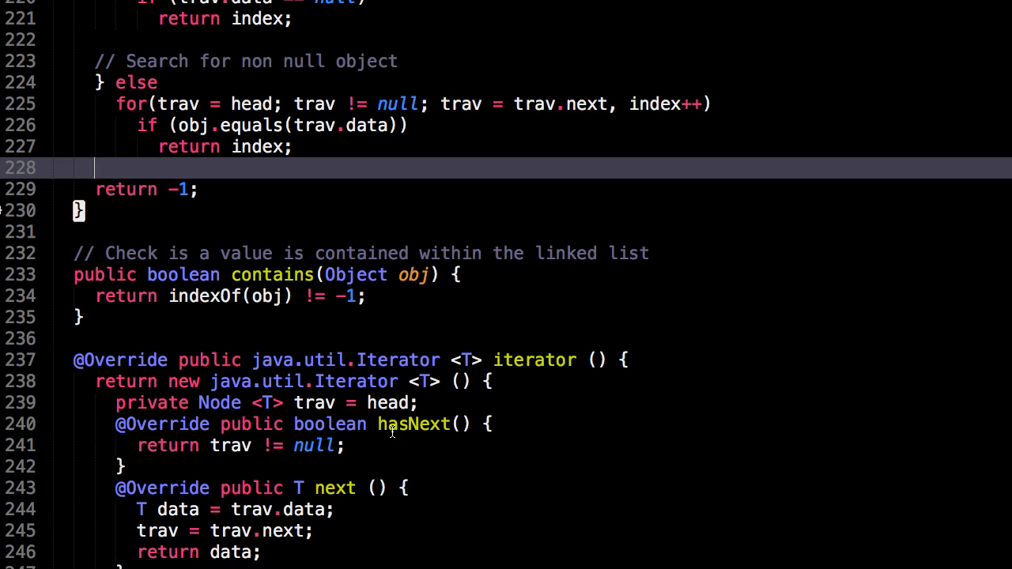
scroll(down, 3)
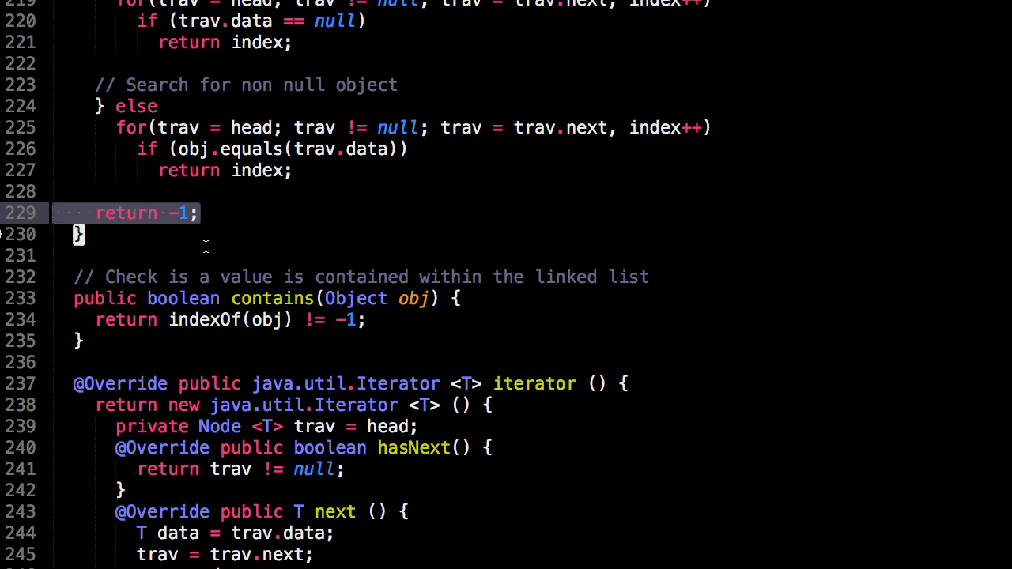
scroll(down, 3)
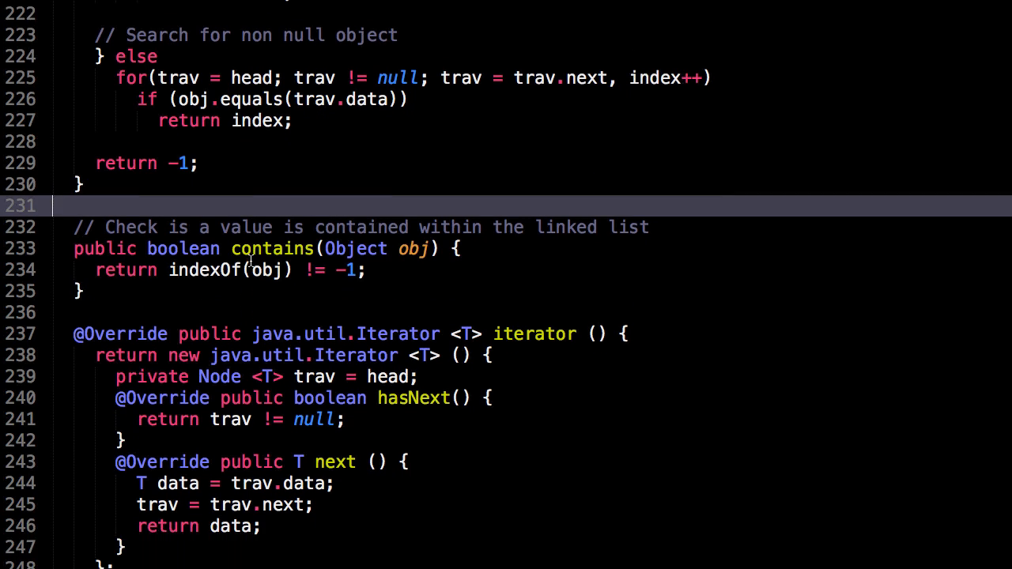
scroll(down, 3)
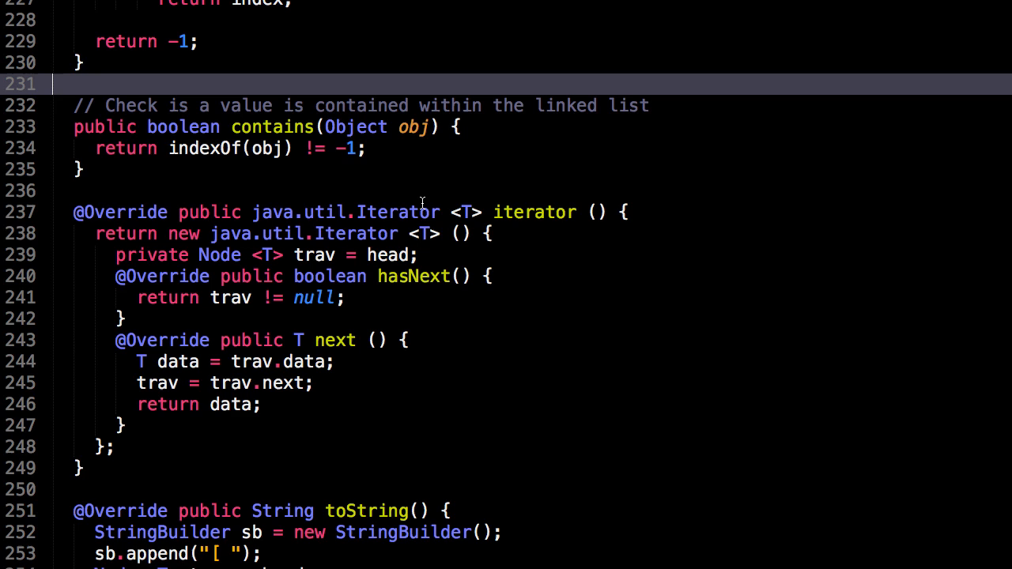
mouse_move(456, 231)
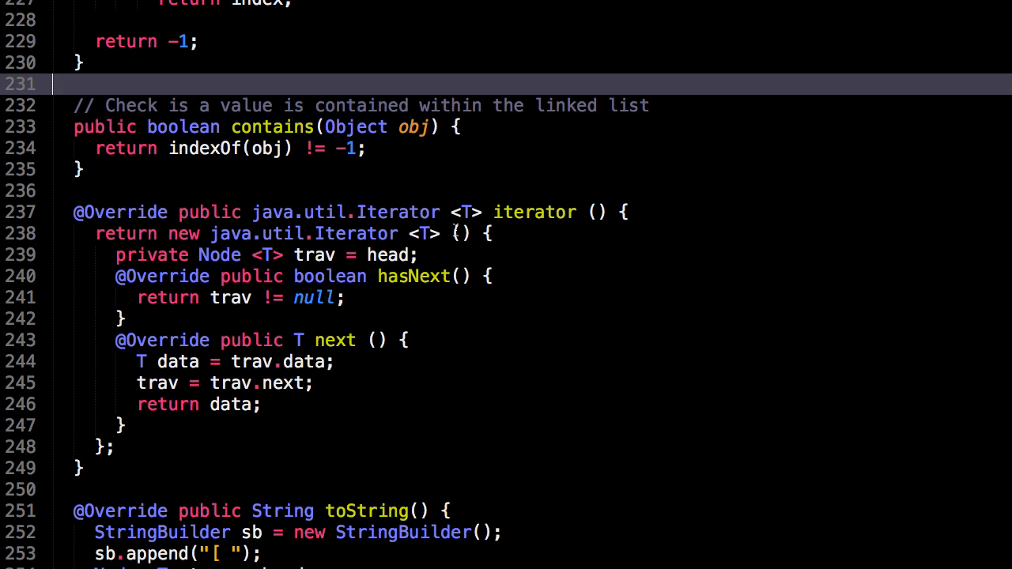
mouse_move(442, 253)
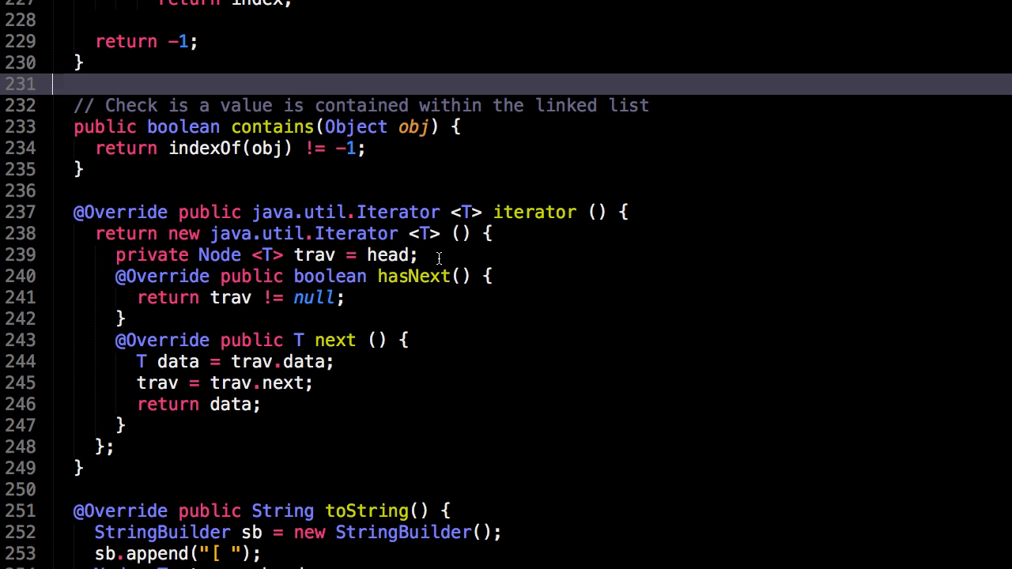
mouse_move(310, 255)
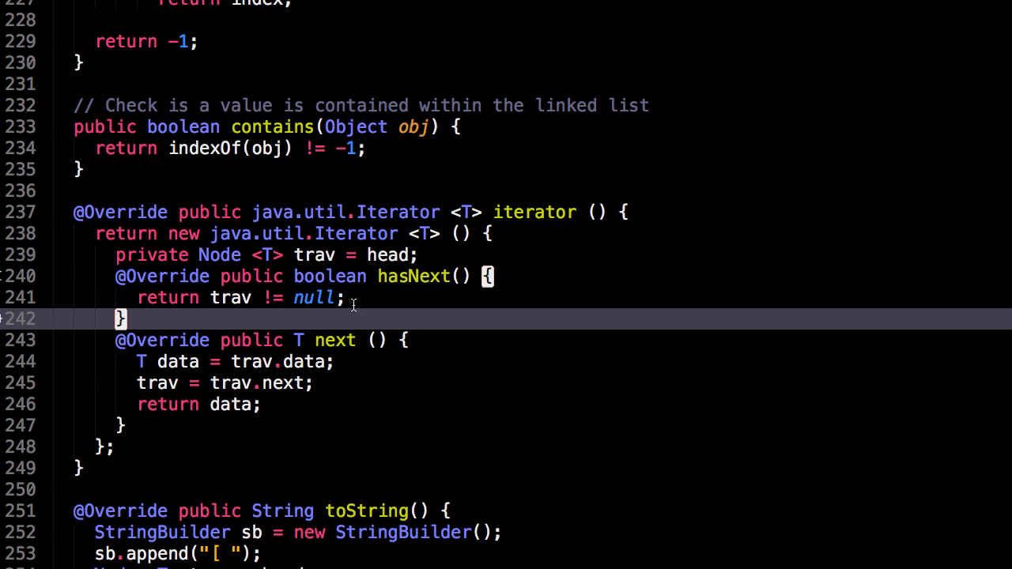
mouse_move(285, 331)
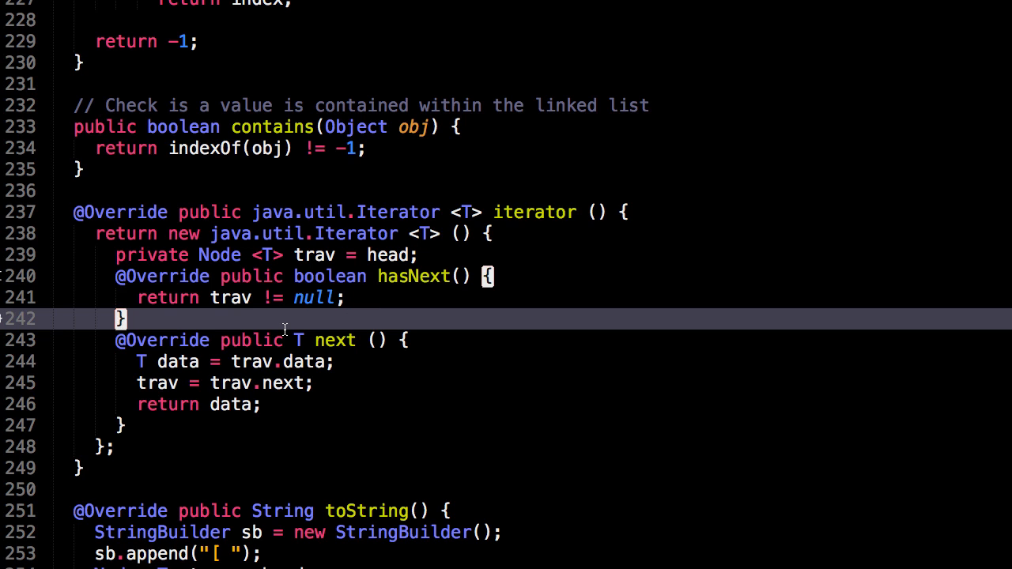
mouse_move(190, 200)
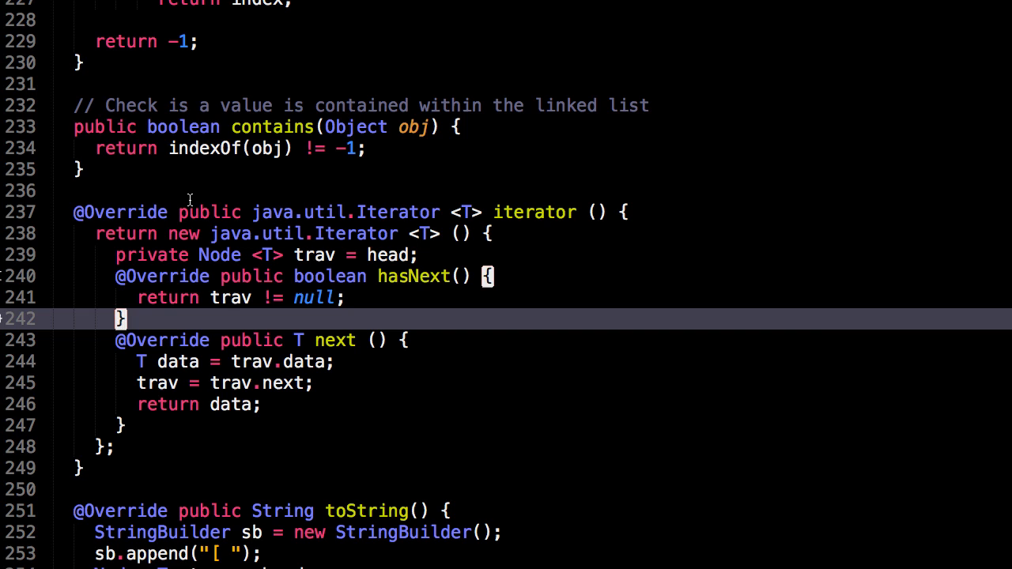
click(190, 190)
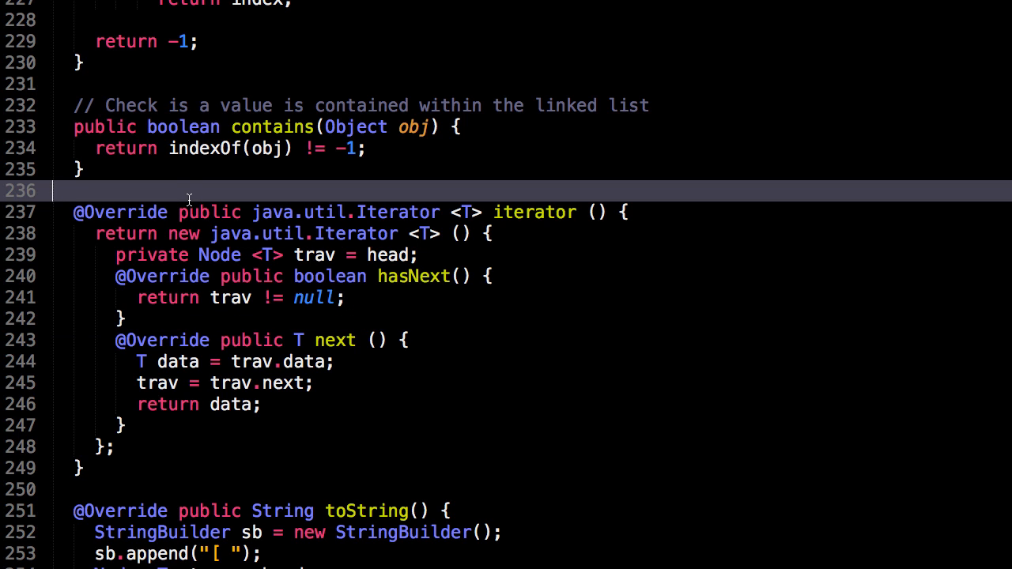
mouse_move(583, 245)
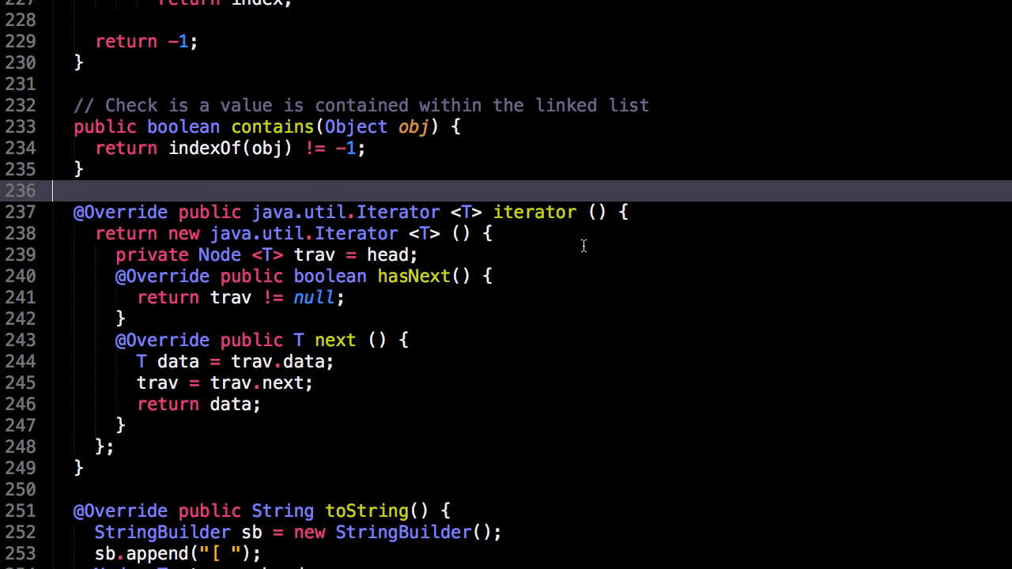
- Scroll down through toString at the file's end, then back up to remove(Object obj)
scroll(down, 3)
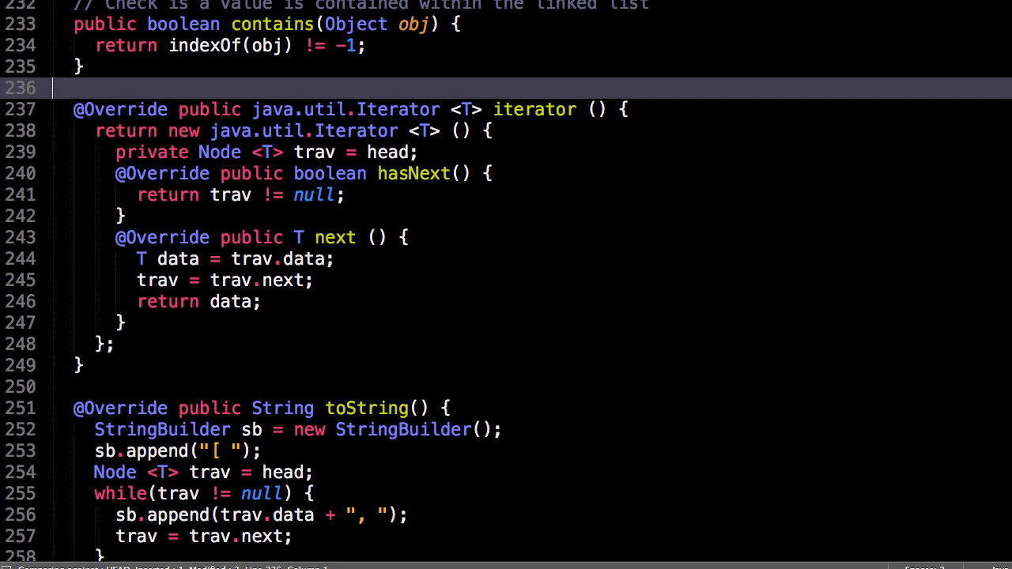
scroll(down, 3)
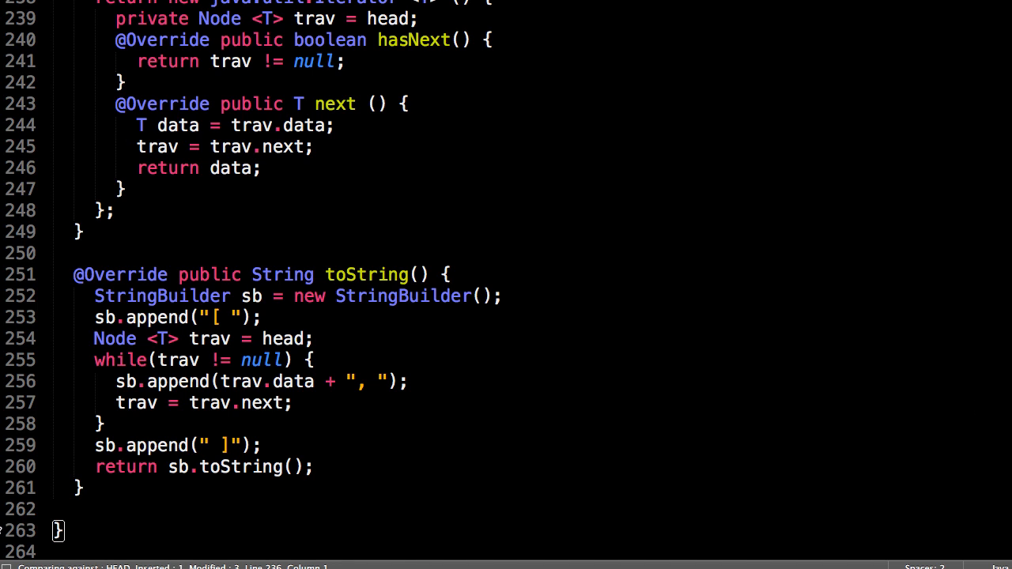
mouse_move(819, 149)
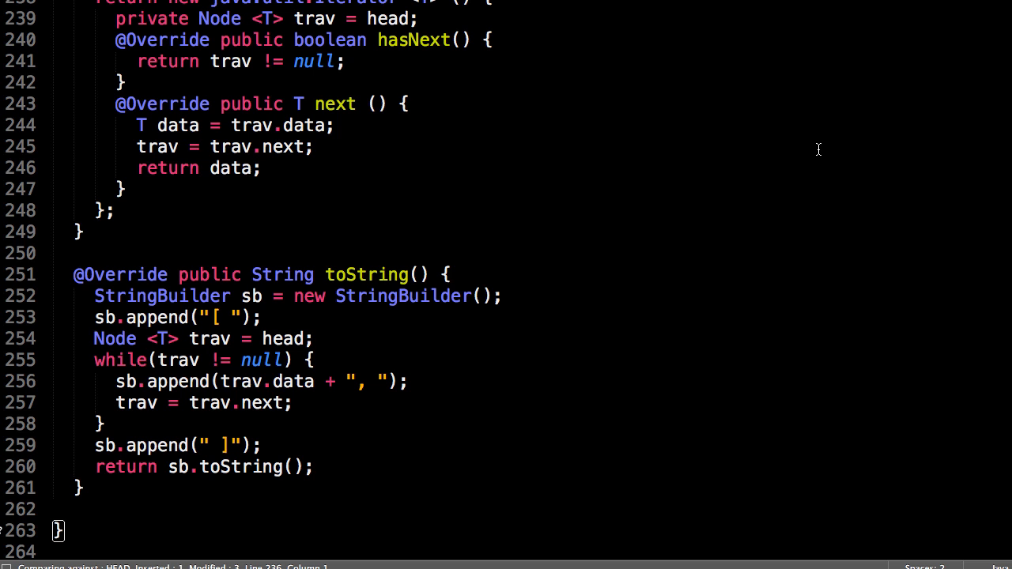
scroll(down, 3)
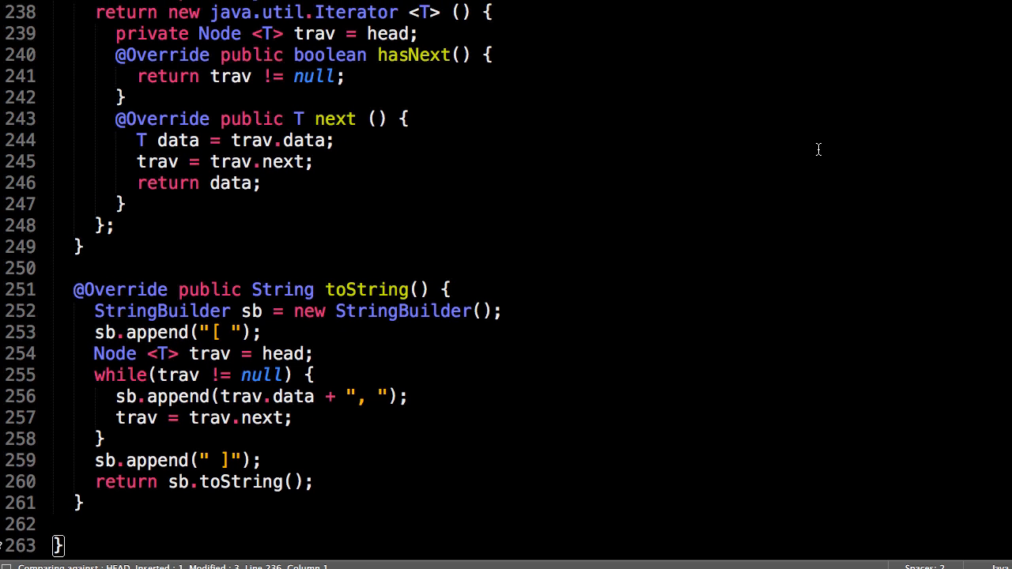
scroll(up, 3)
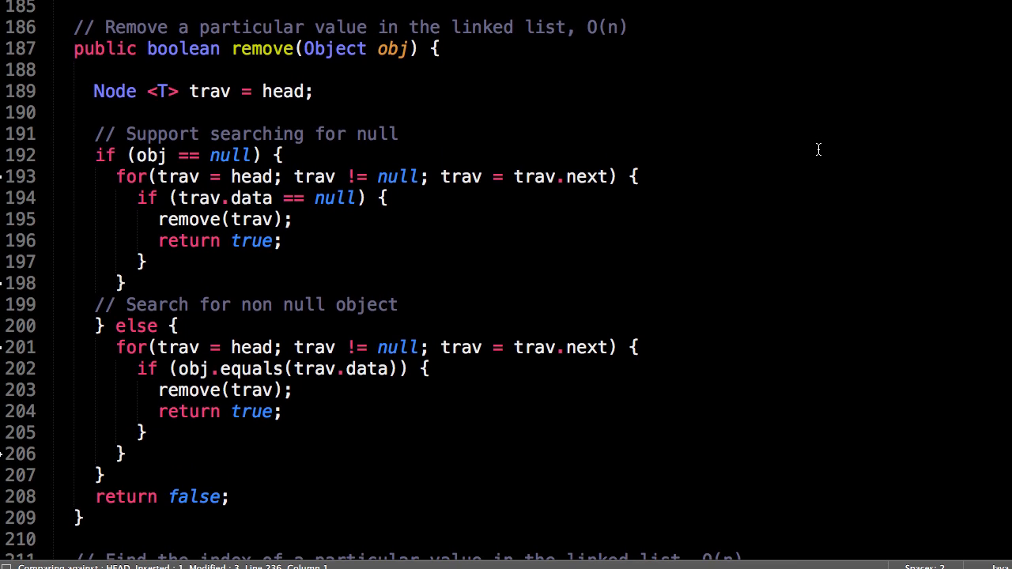
mouse_move(800, 145)
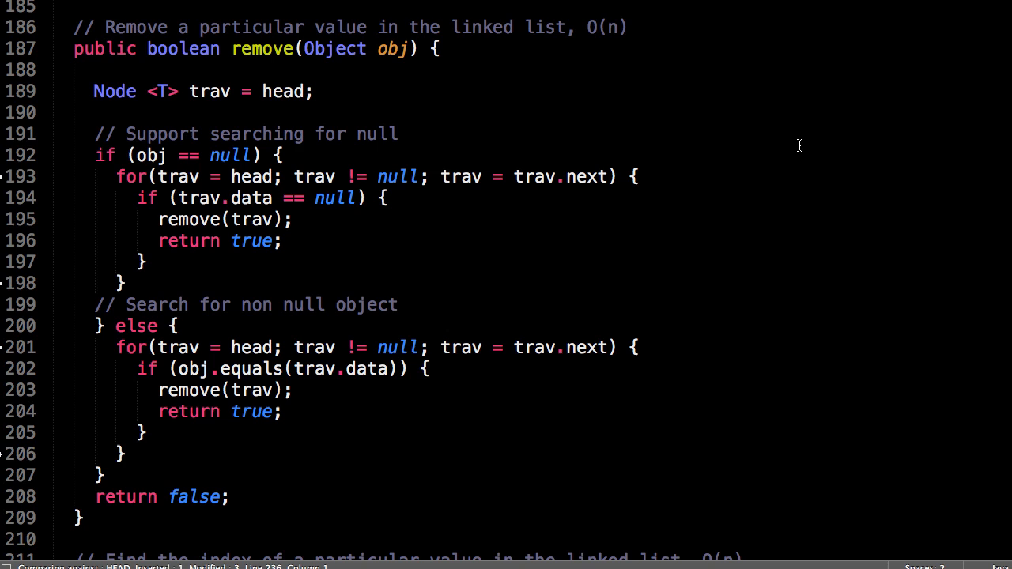